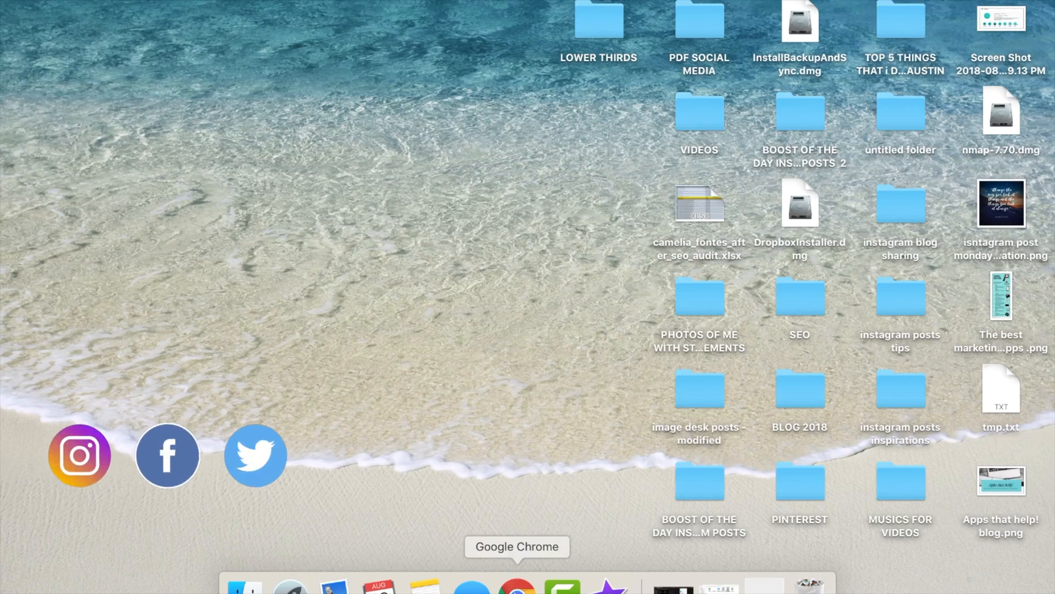
# - Open instagram.com in Chrome, briefly view the account's own story, then close it
pyautogui.click(516, 585)
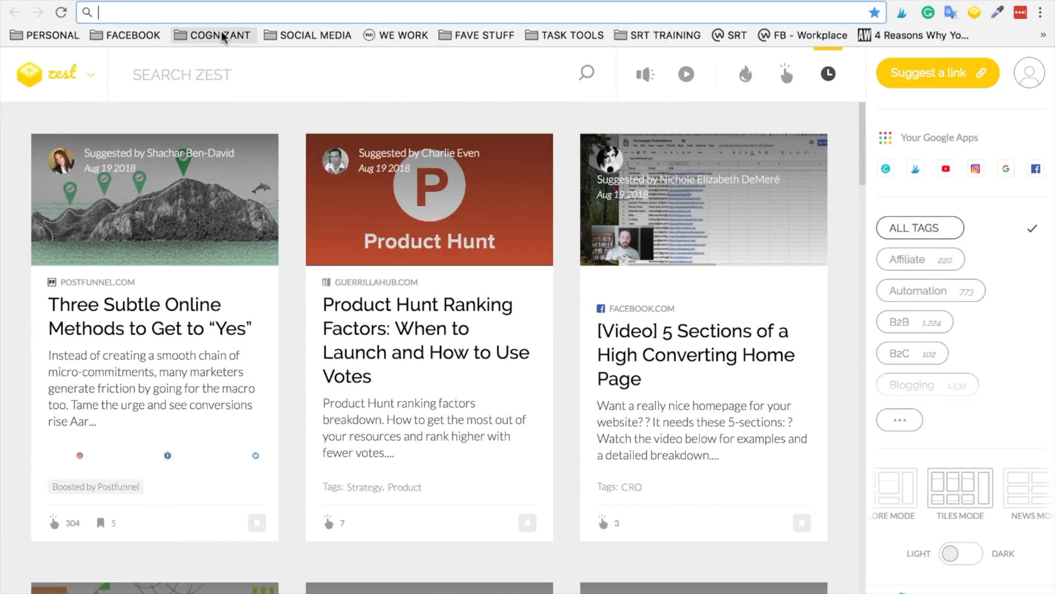
pyautogui.write('instagram.com')
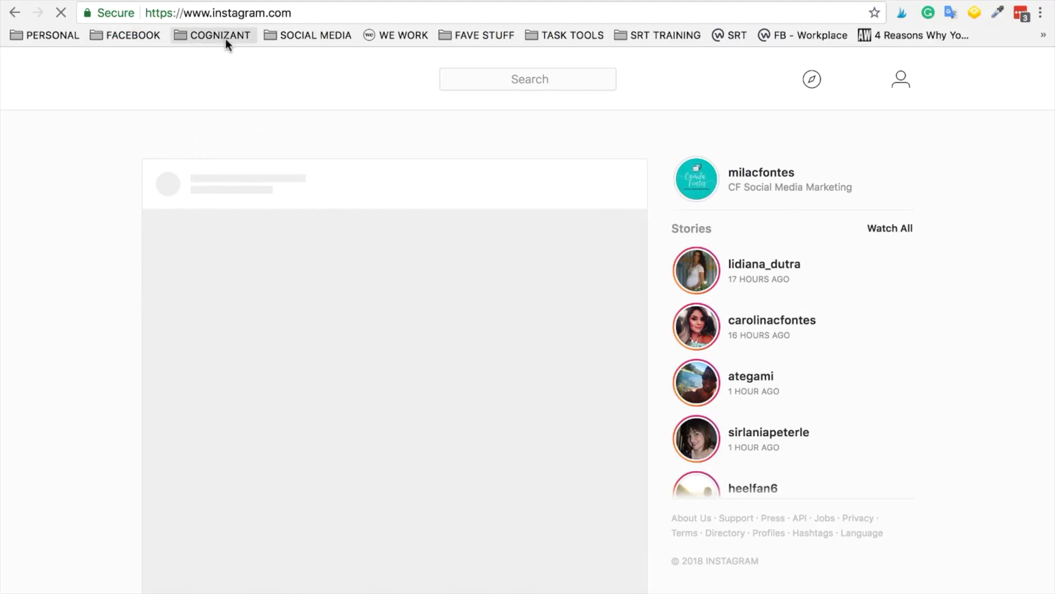
pyautogui.click(696, 178)
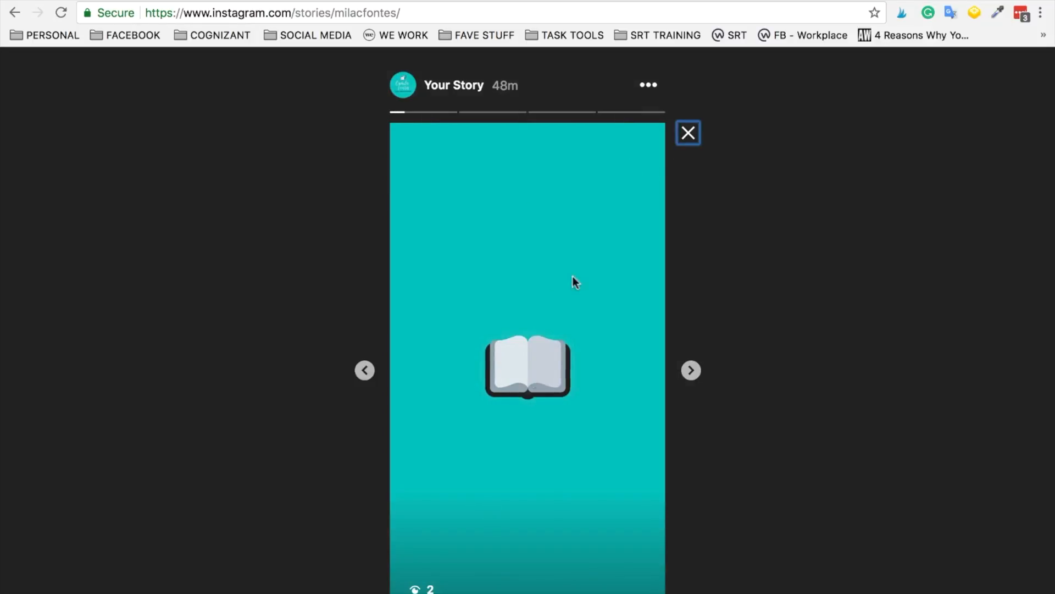
pyautogui.click(688, 132)
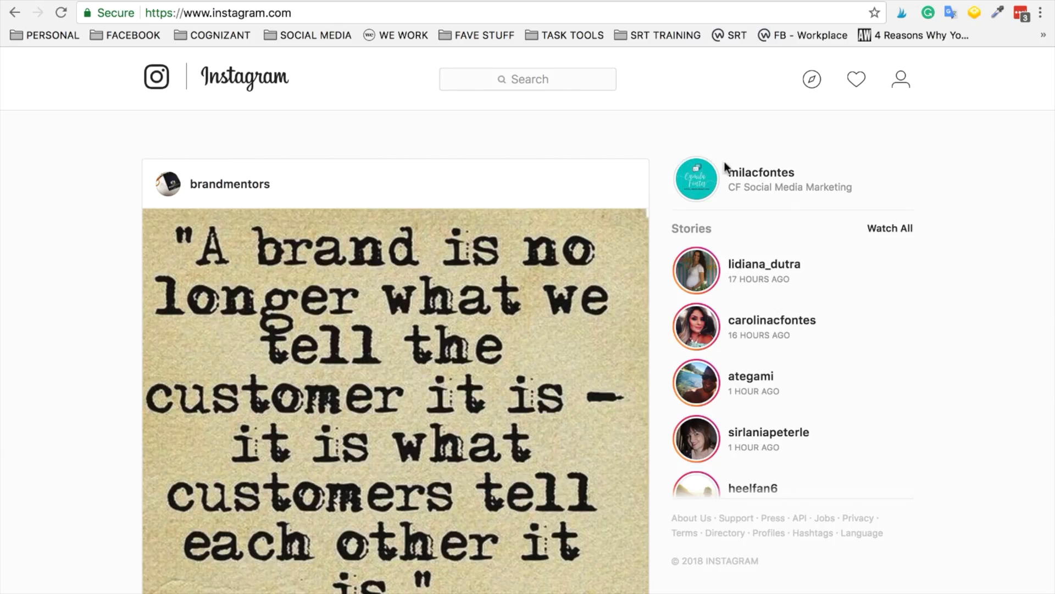
# - Open the profile page and scroll the highlights row to reveal Fav Tools and Q&A
pyautogui.click(760, 173)
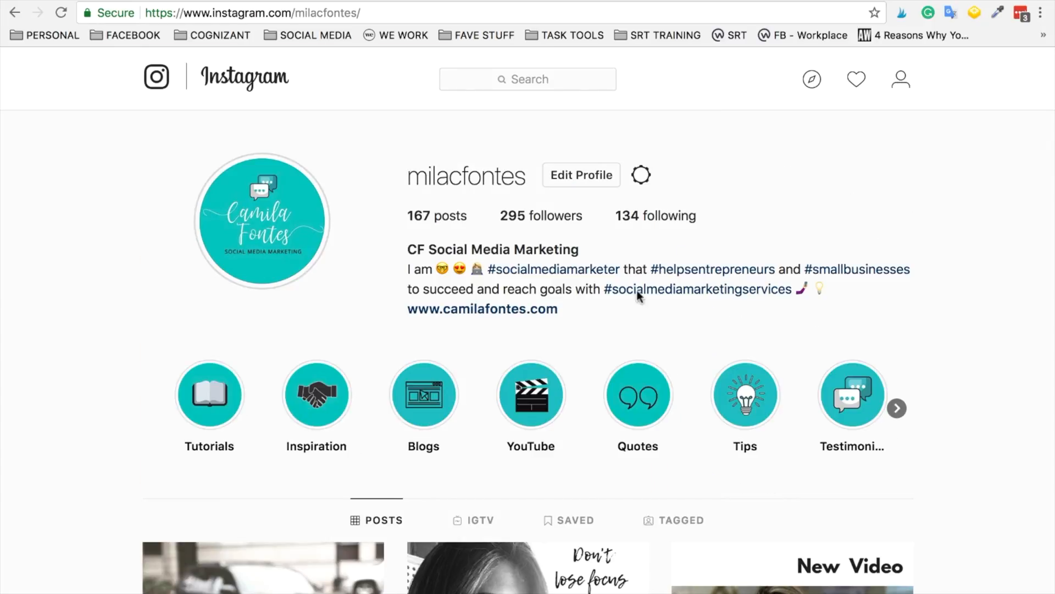
pyautogui.moveTo(357, 398)
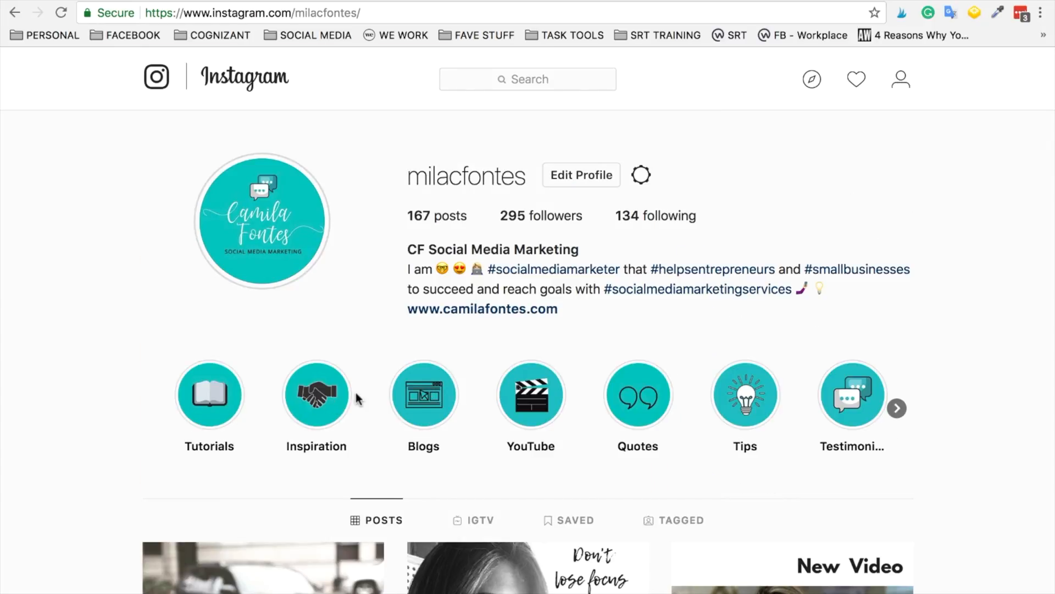
pyautogui.moveTo(802, 406)
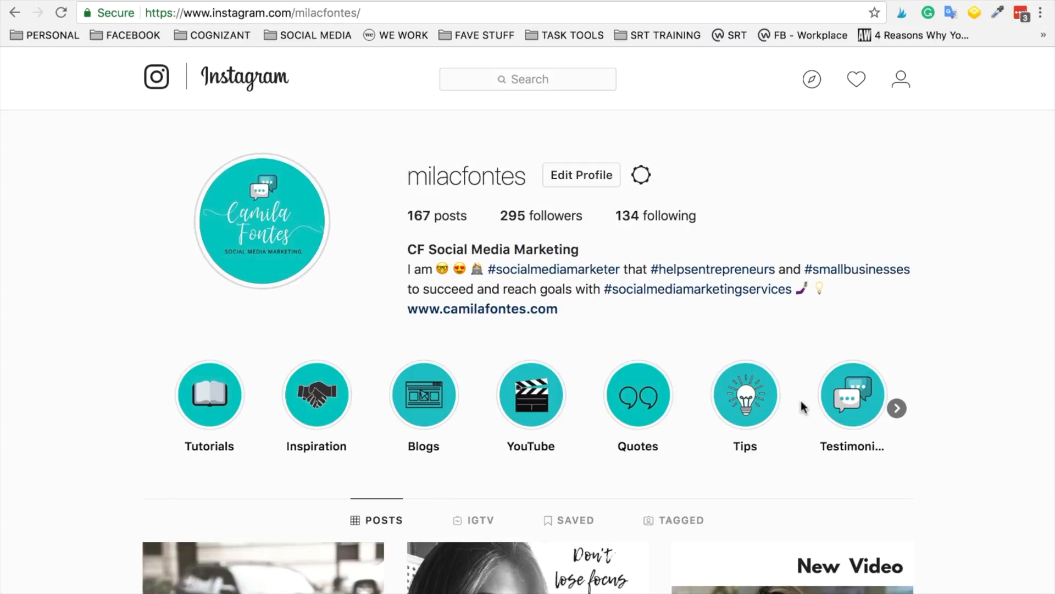
pyautogui.click(896, 408)
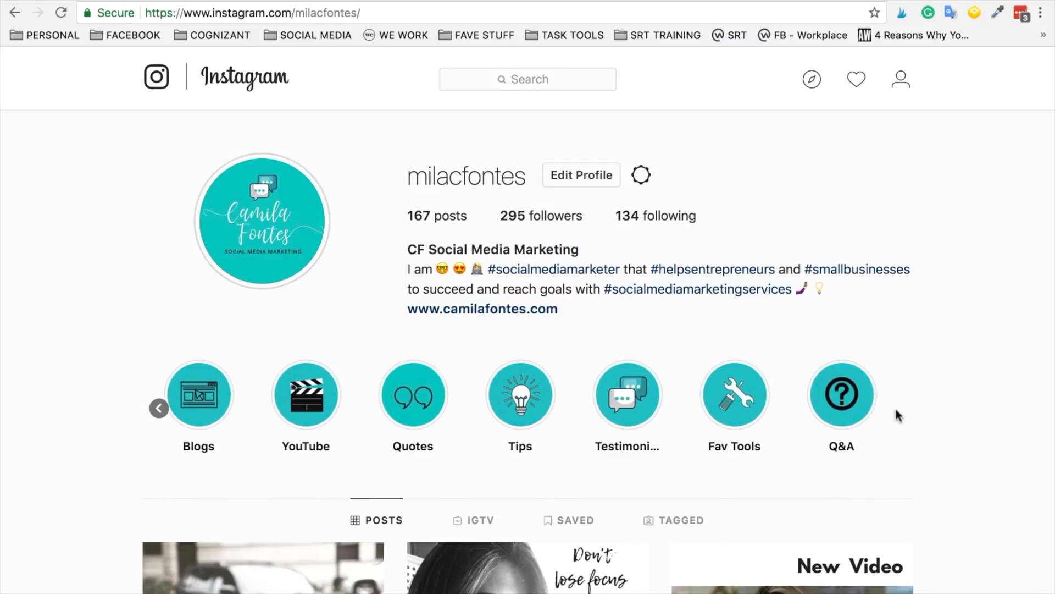
pyautogui.moveTo(168, 513)
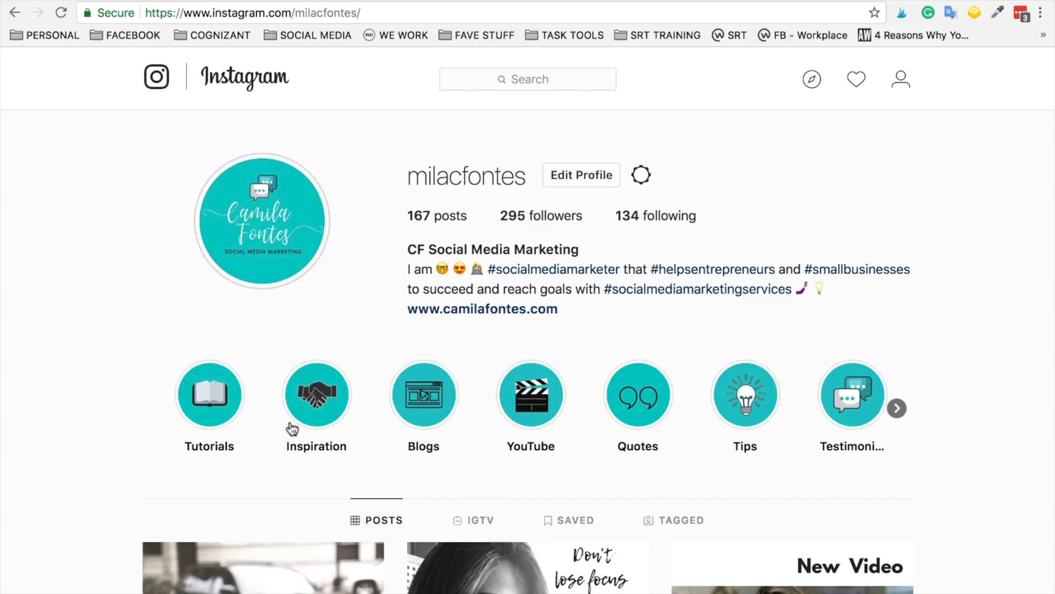
pyautogui.moveTo(330, 450)
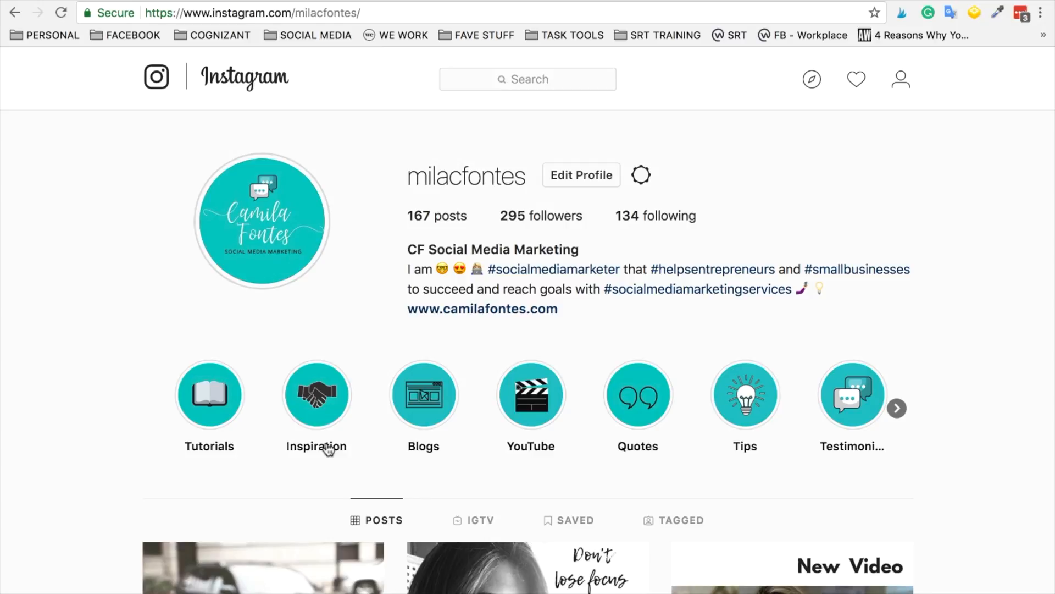
pyautogui.moveTo(503, 449)
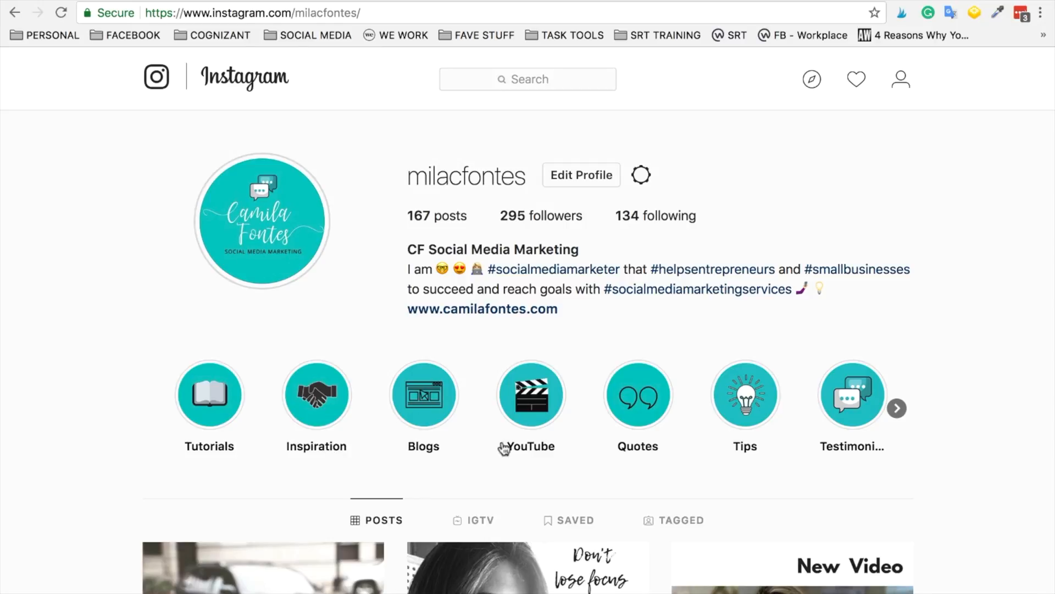
pyautogui.moveTo(946, 276)
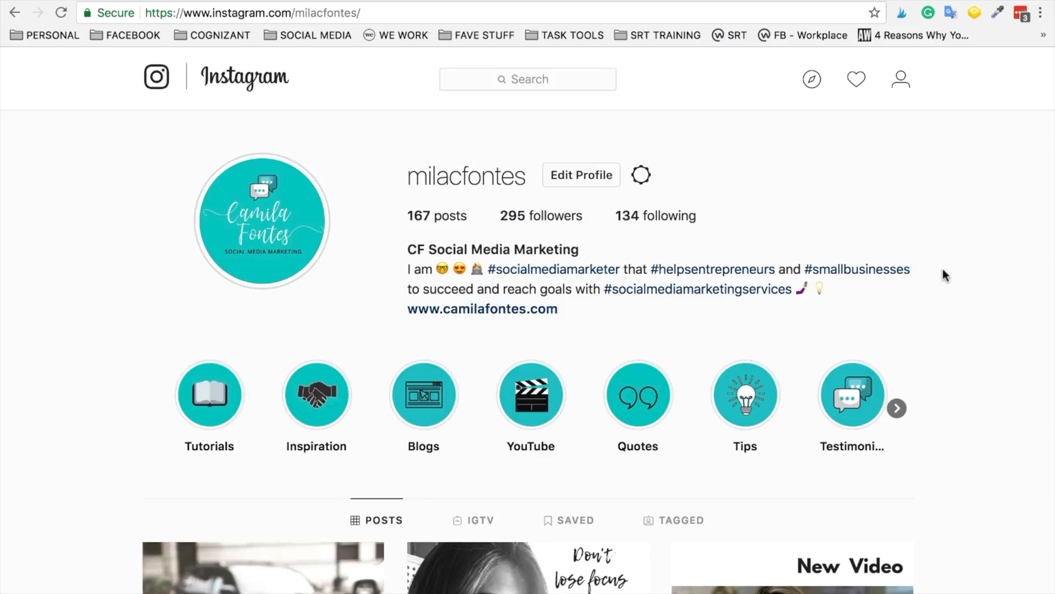
pyautogui.moveTo(489, 392)
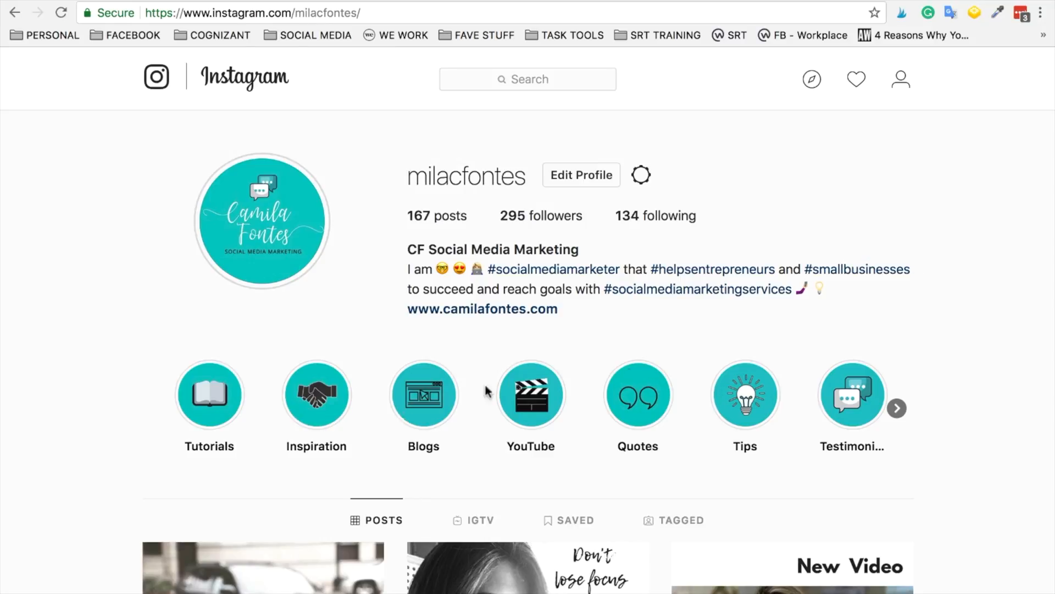
pyautogui.moveTo(858, 228)
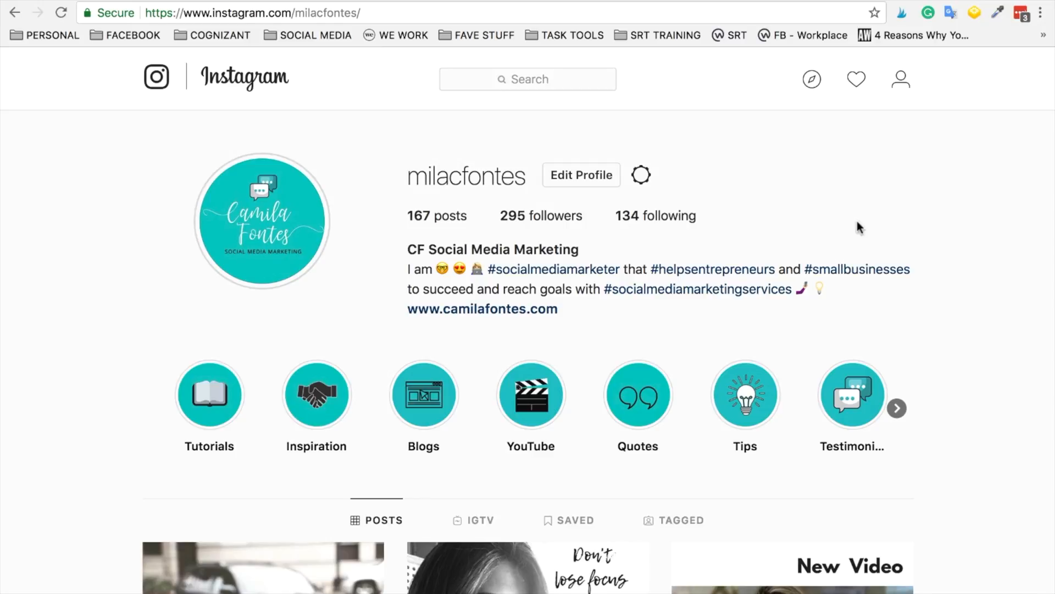
pyautogui.moveTo(900, 82)
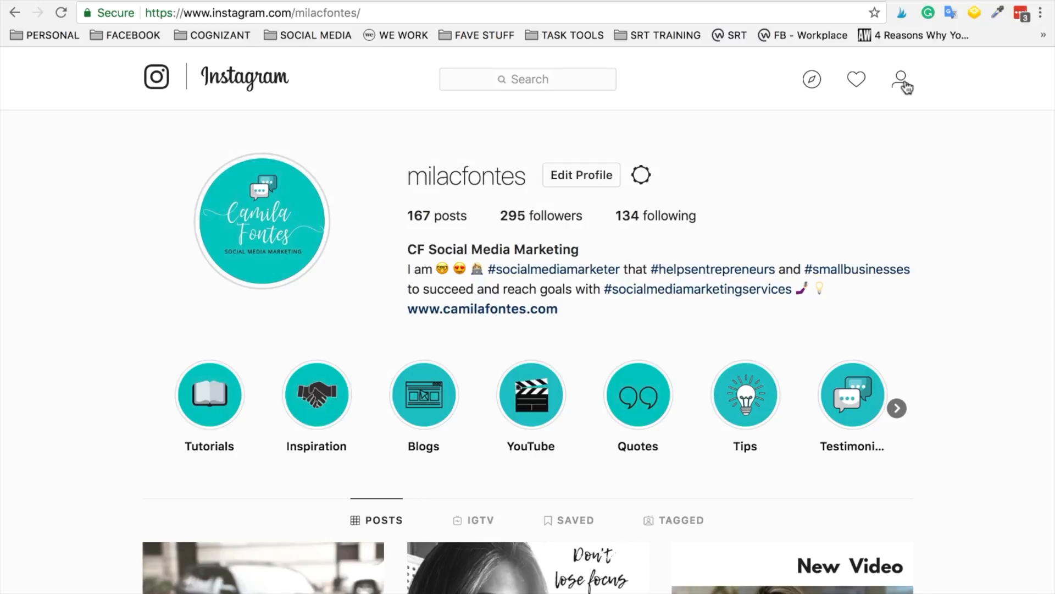
pyautogui.moveTo(840, 396)
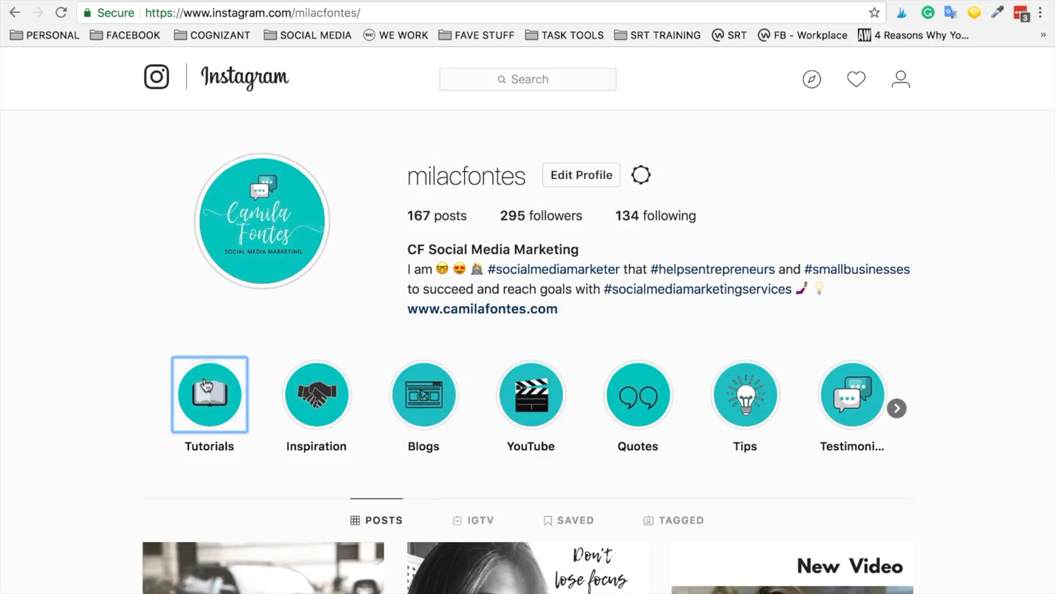
# - Open the Tutorials highlight and cancel its delete prompt
pyautogui.click(210, 393)
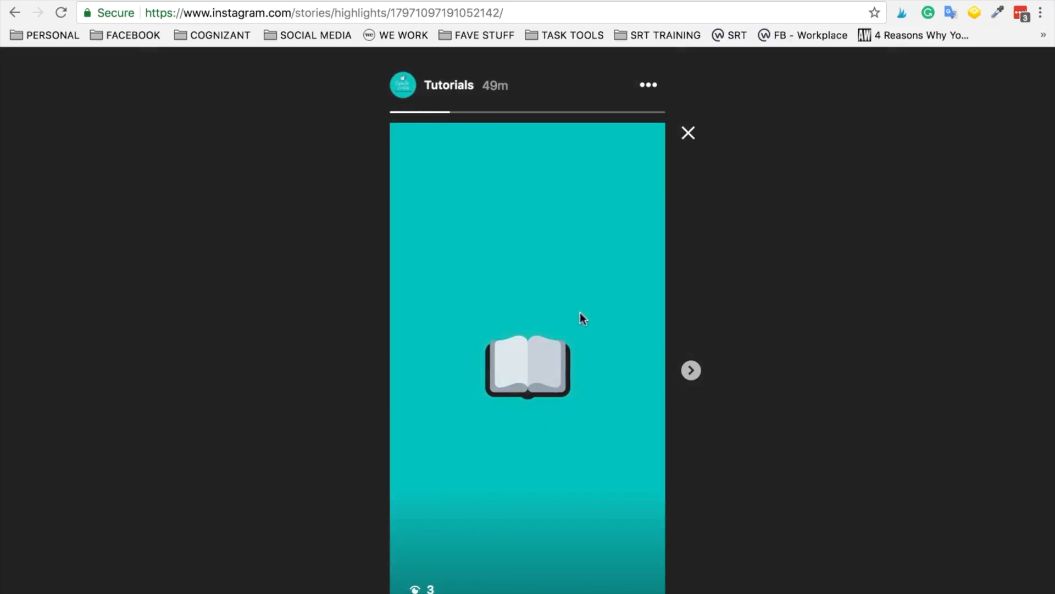
pyautogui.click(647, 85)
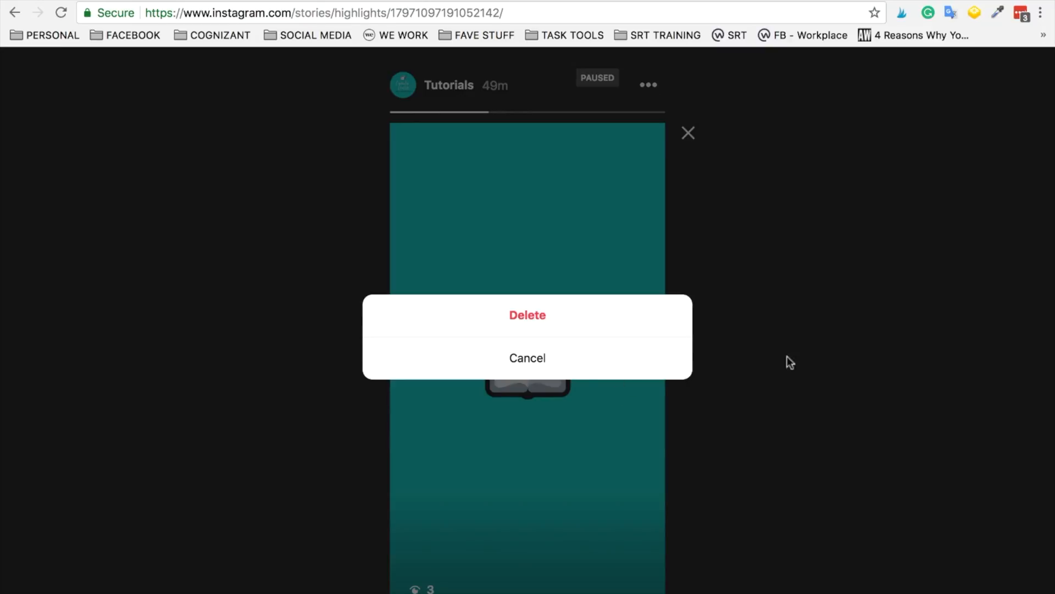
pyautogui.click(527, 357)
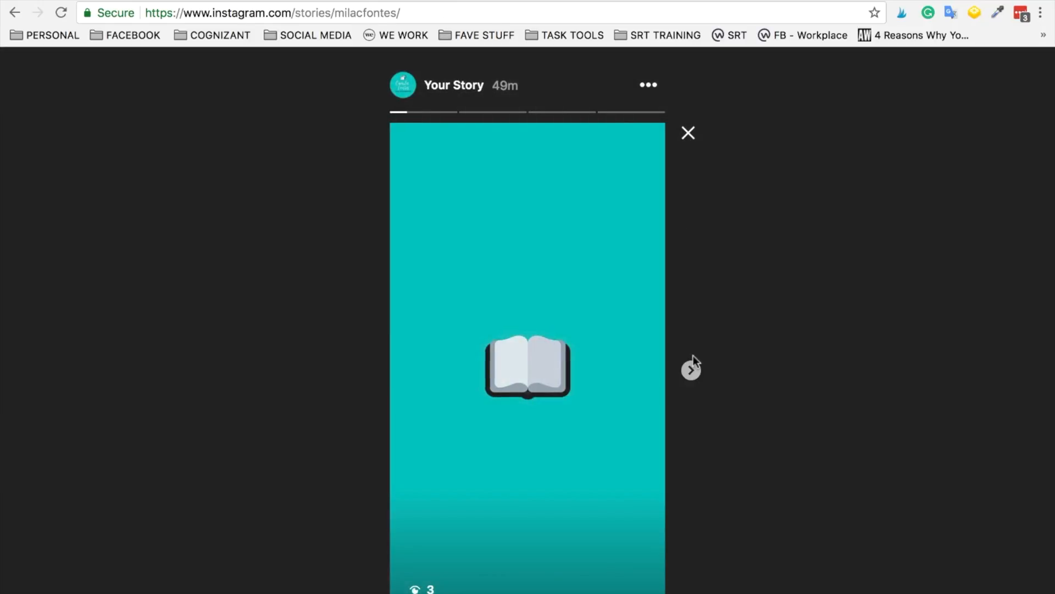
# - Advance to the camera story, cancel its delete prompt, and close Chrome
pyautogui.click(691, 369)
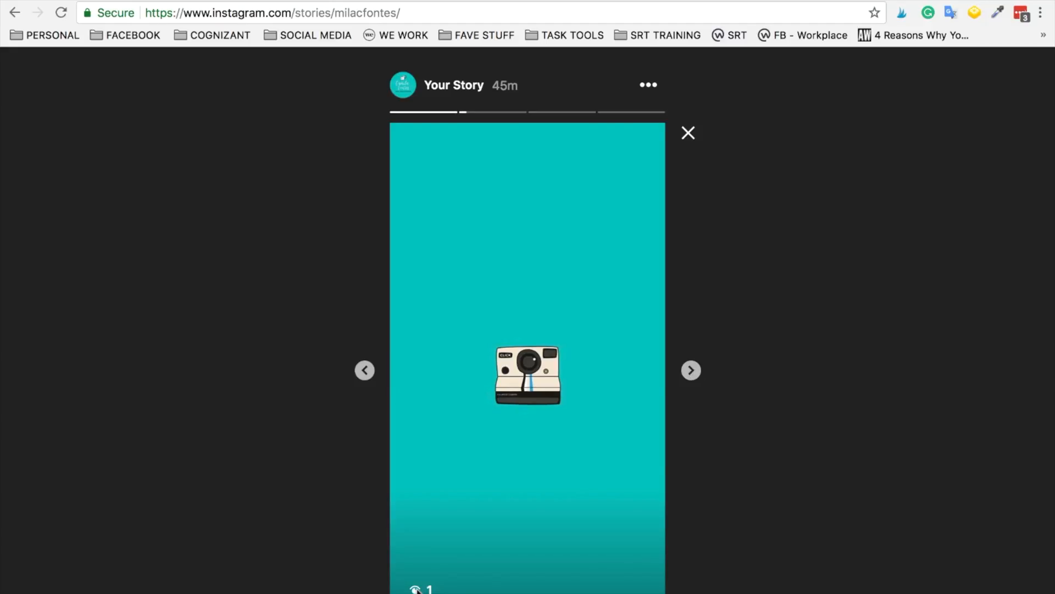
pyautogui.click(647, 85)
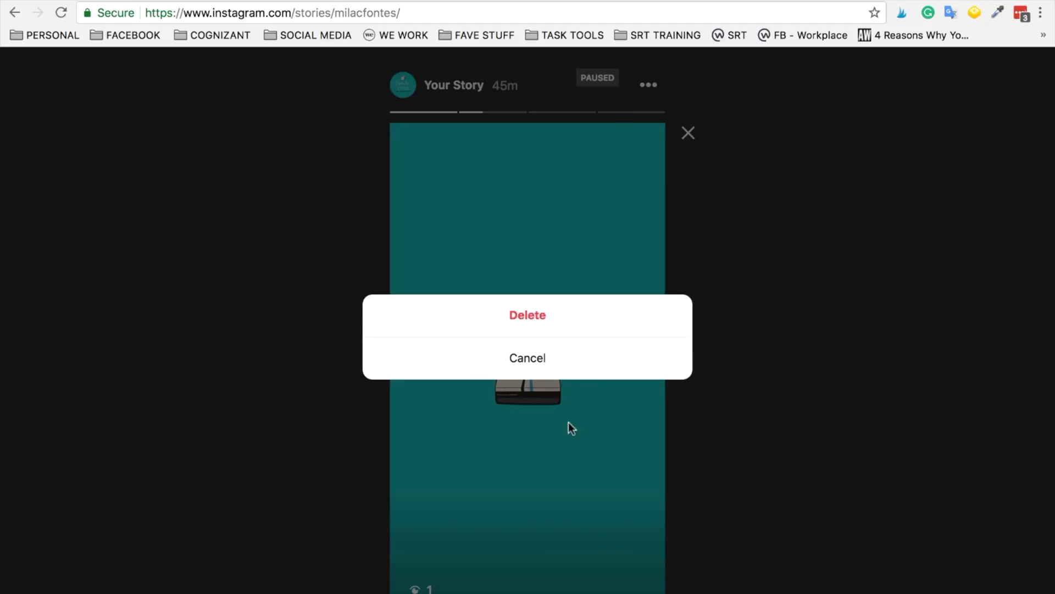
pyautogui.click(527, 357)
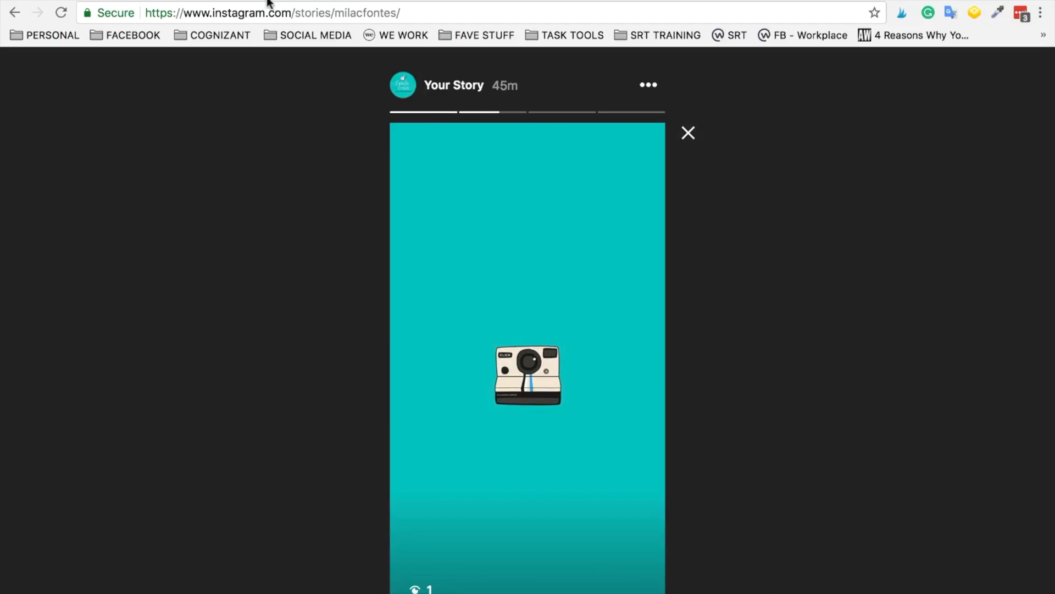
pyautogui.click(687, 132)
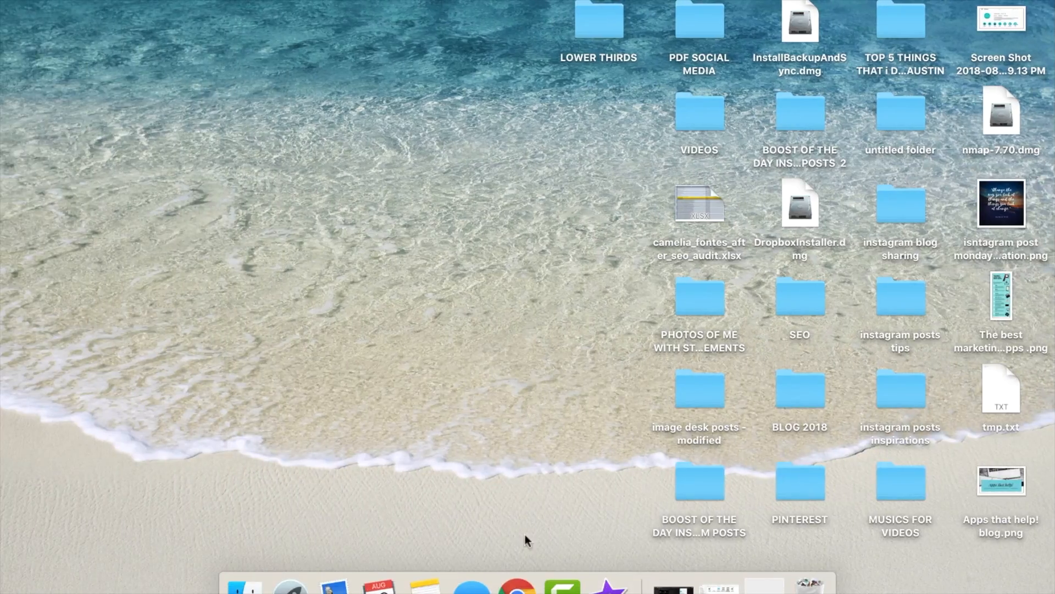
# - Reopen Chrome at canva.com and view the Brand Kit colours and fonts
pyautogui.click(515, 585)
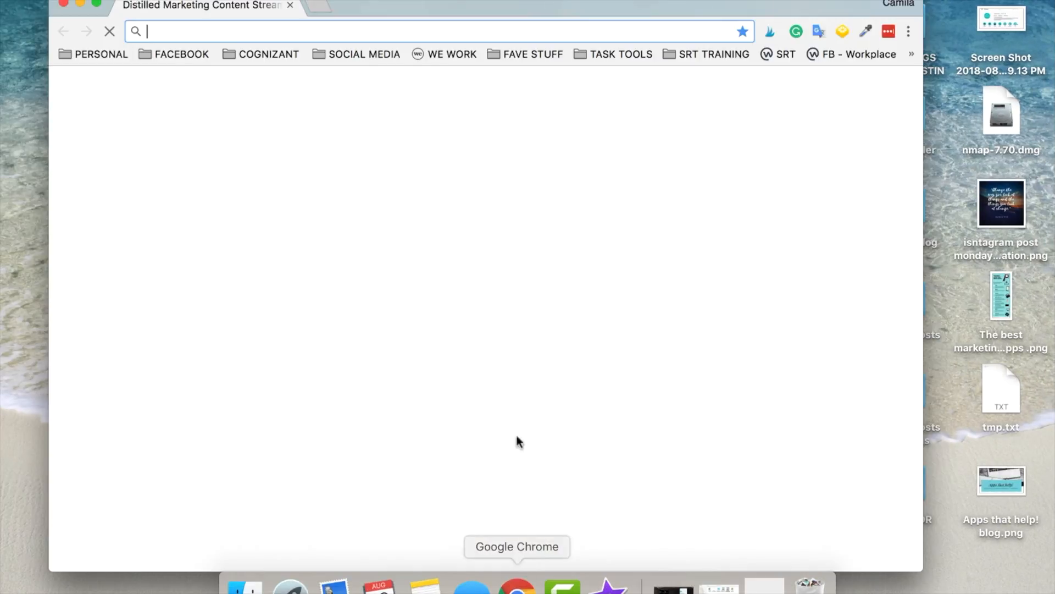
pyautogui.write('https://www.canva.com')
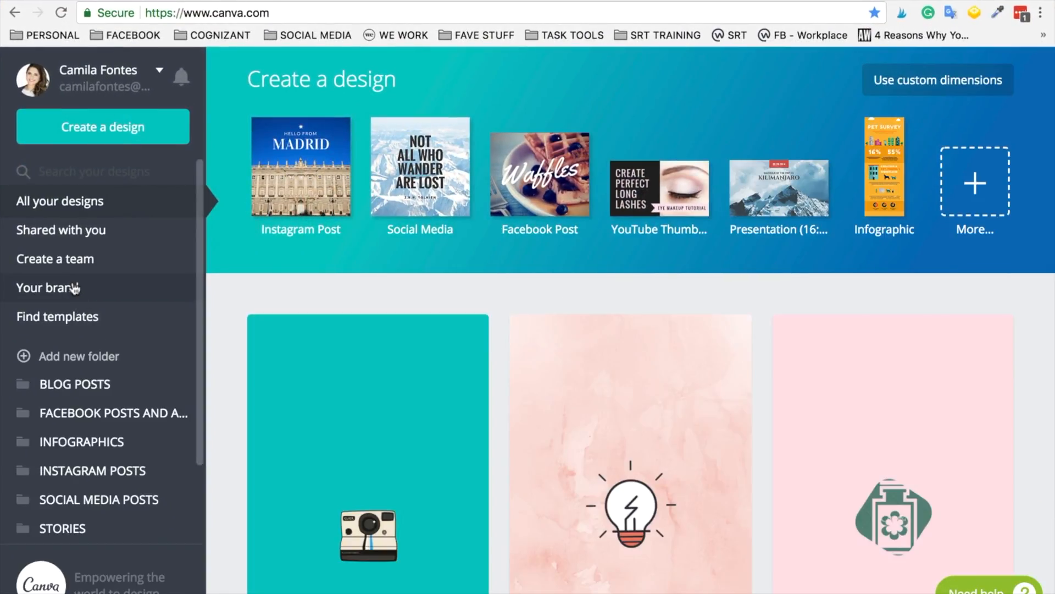
pyautogui.click(48, 288)
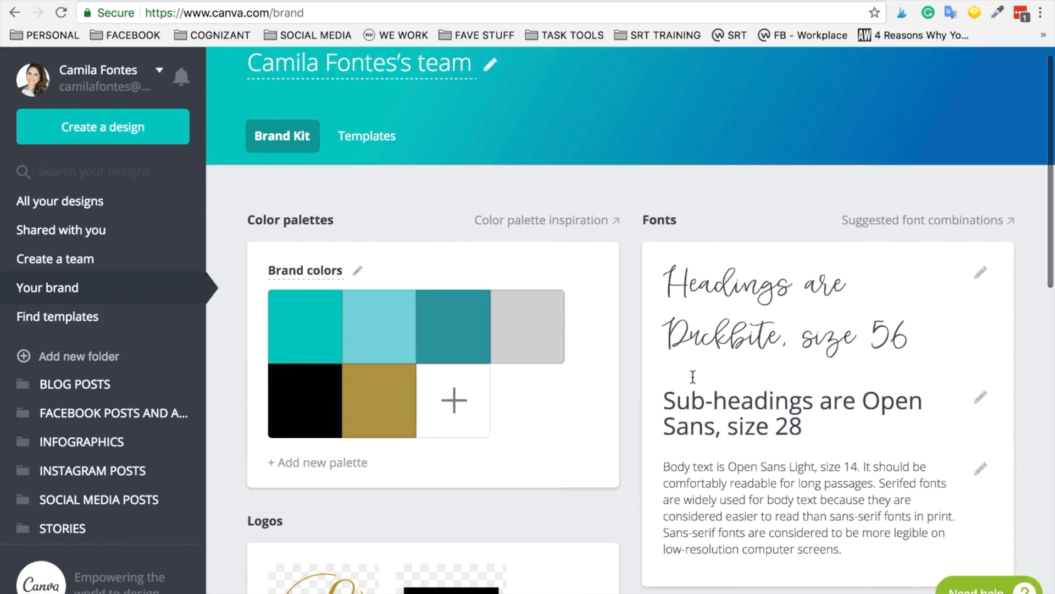
pyautogui.moveTo(378, 401)
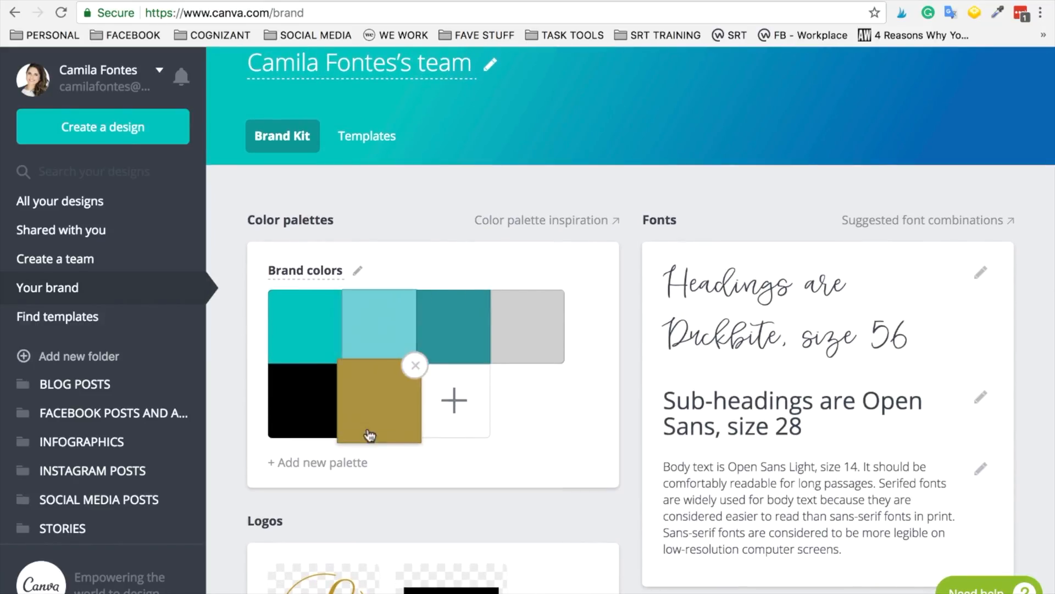
pyautogui.scroll(-3)
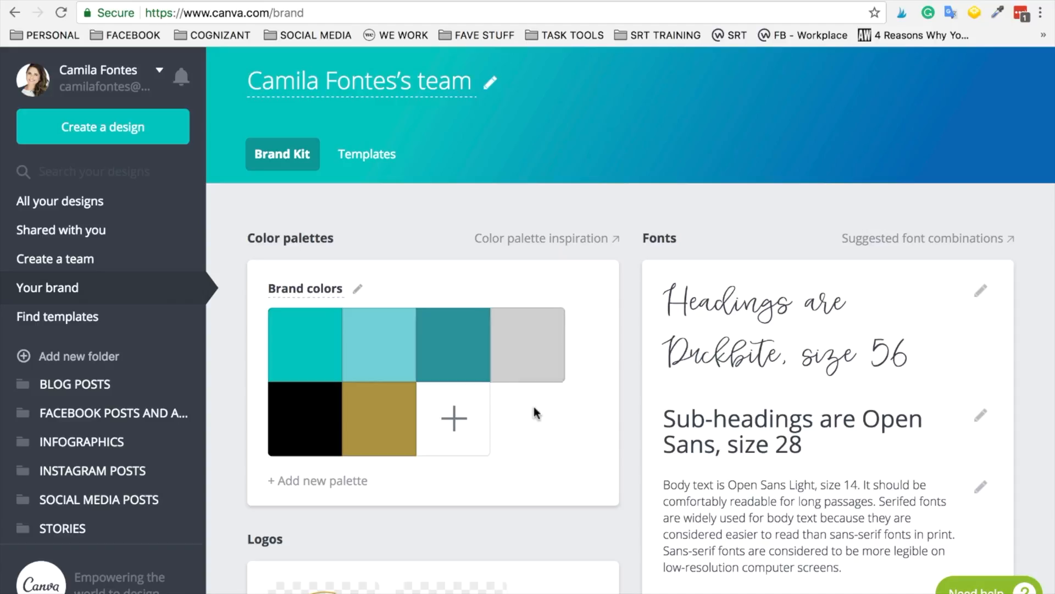
pyautogui.moveTo(545, 488)
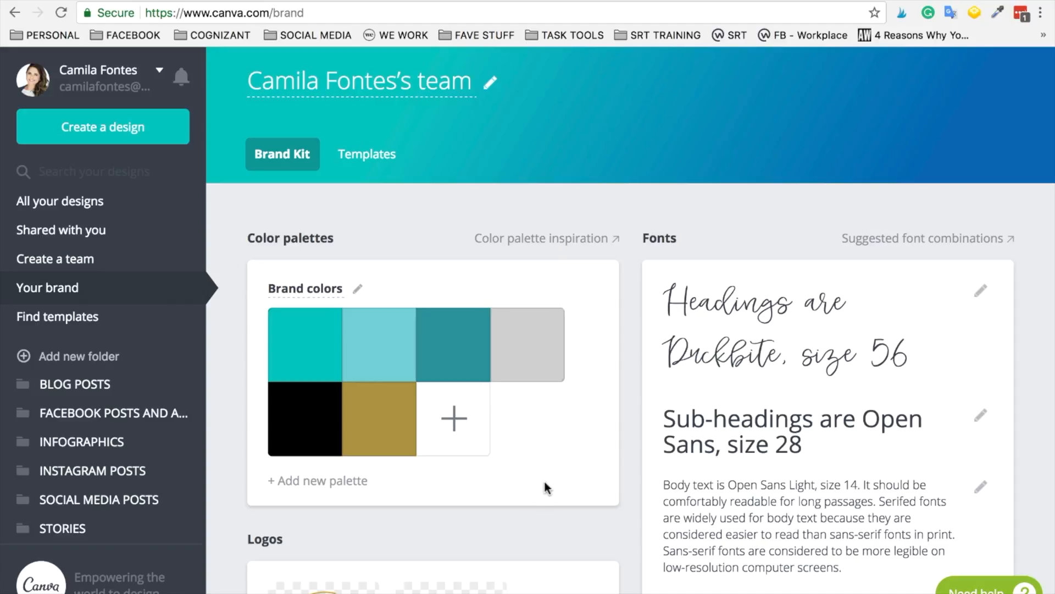
pyautogui.moveTo(60, 200)
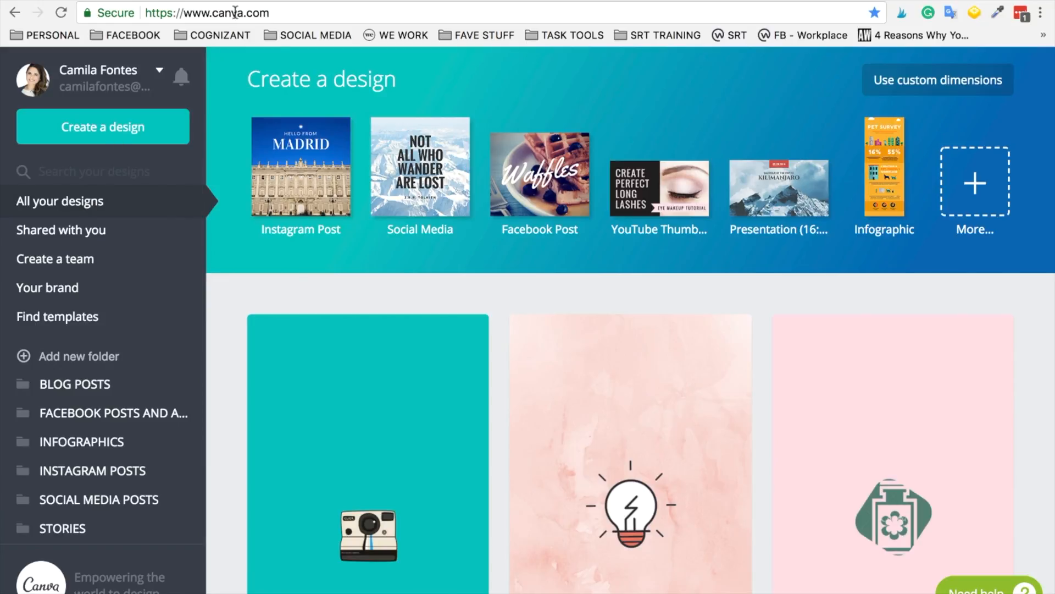
pyautogui.moveTo(335, 196)
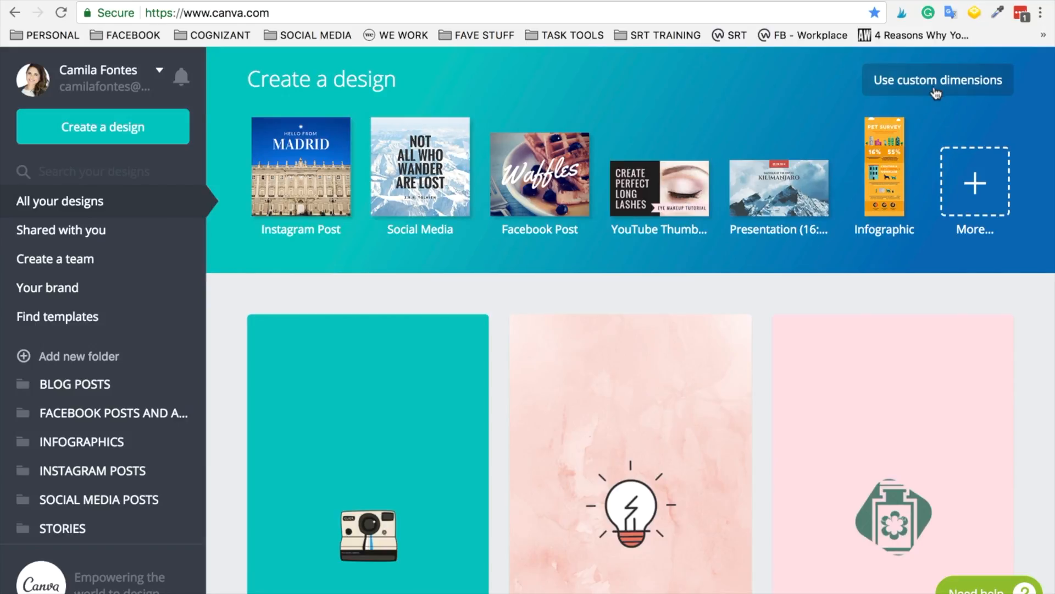
# - Create a design with custom dimensions of 1080 × 1920 px
pyautogui.click(937, 79)
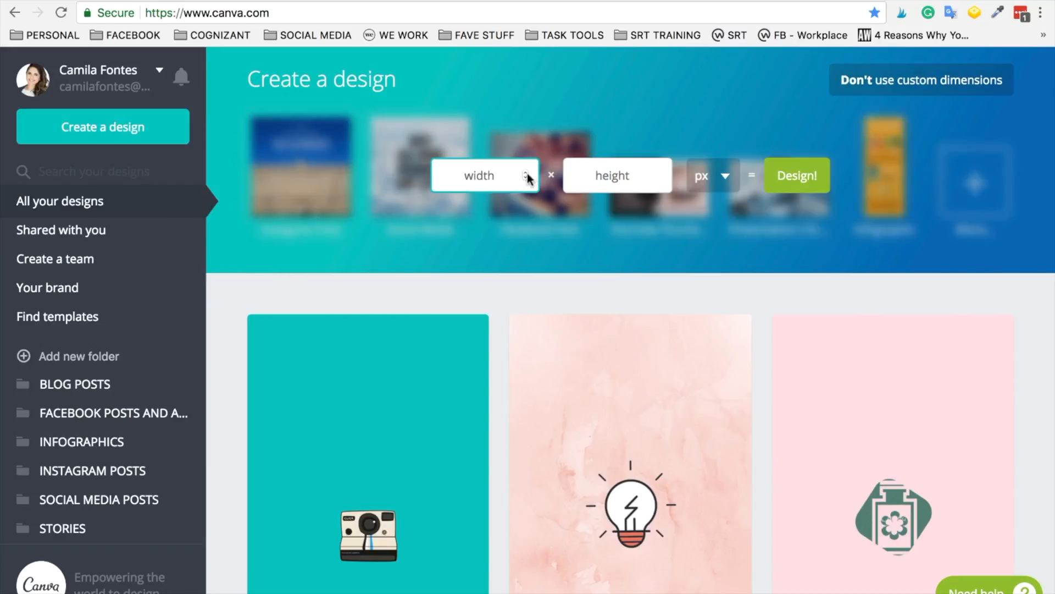
pyautogui.write('1080')
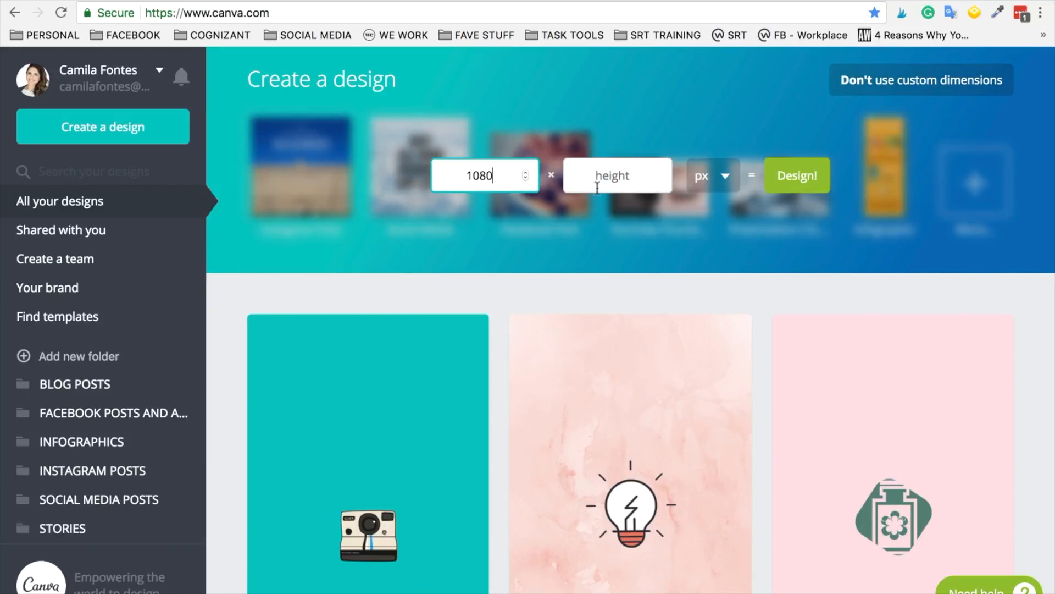
pyautogui.write('1920')
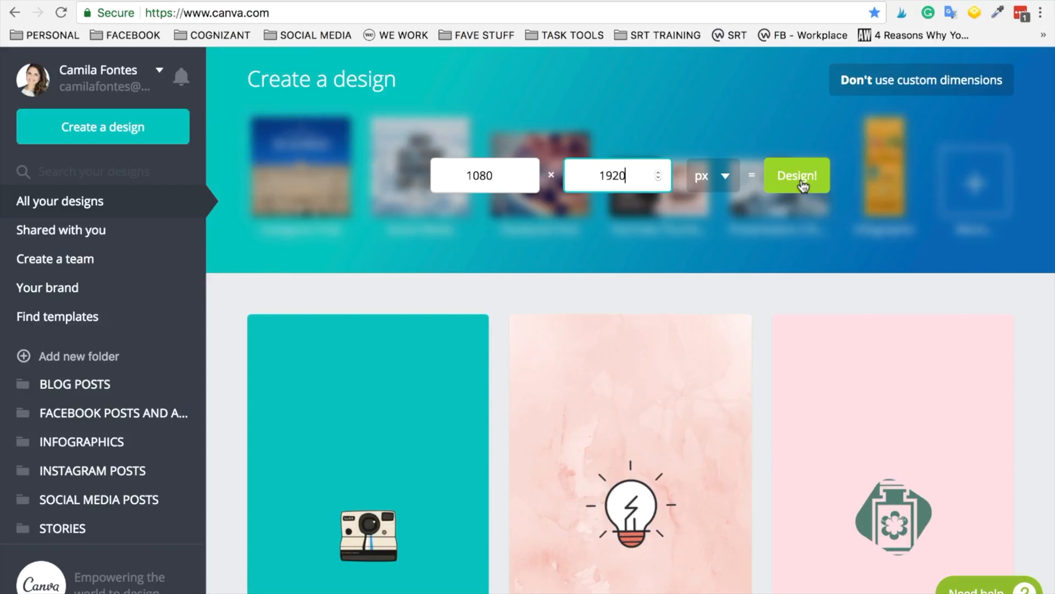
pyautogui.click(797, 175)
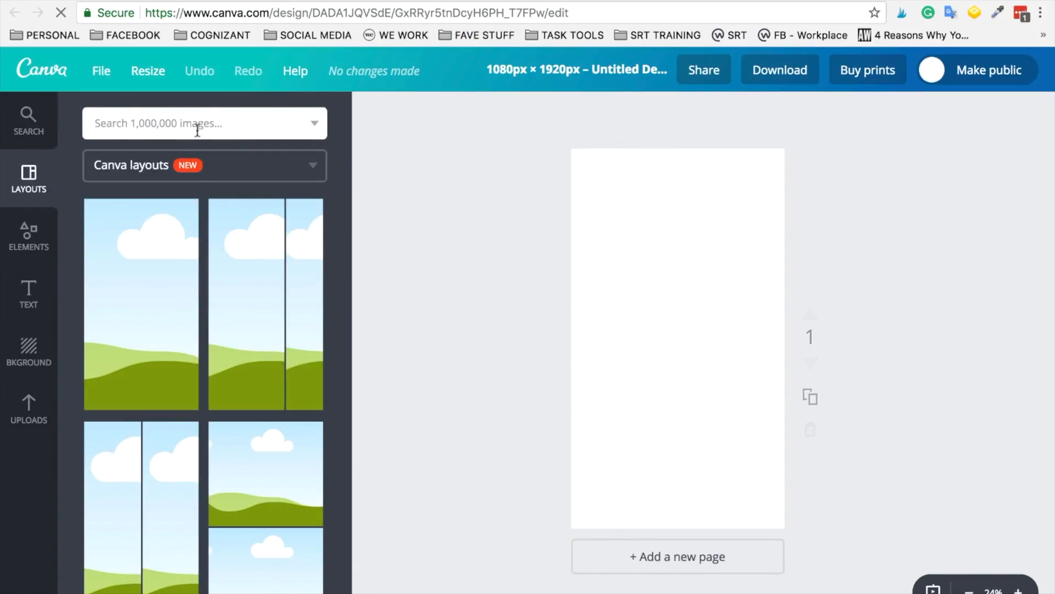
# - Search images for 'DENTAL', add the tooth outline, and shrink it
pyautogui.click(195, 122)
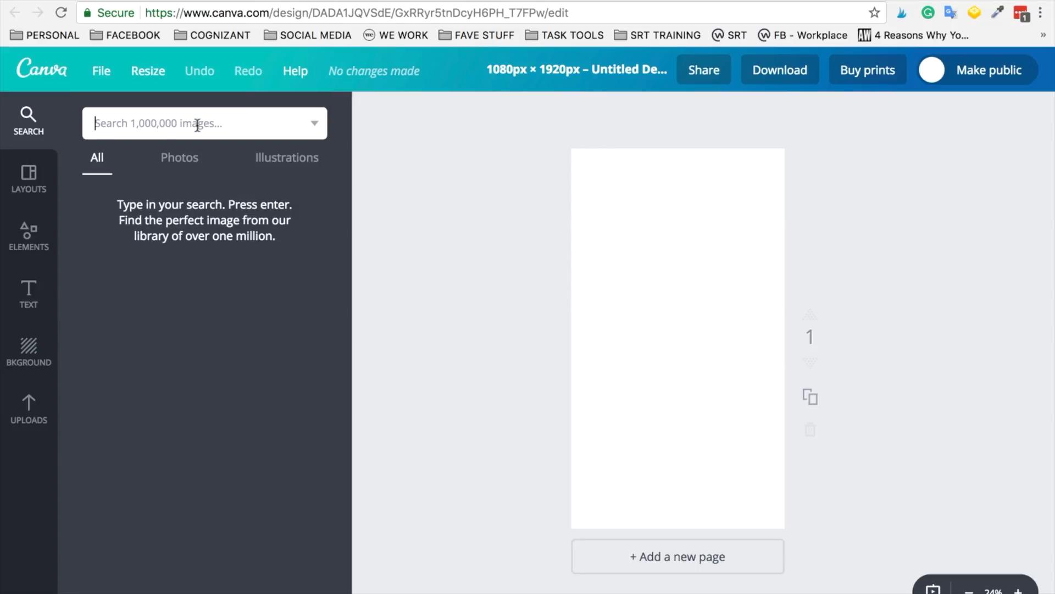
pyautogui.write('DENTAL')
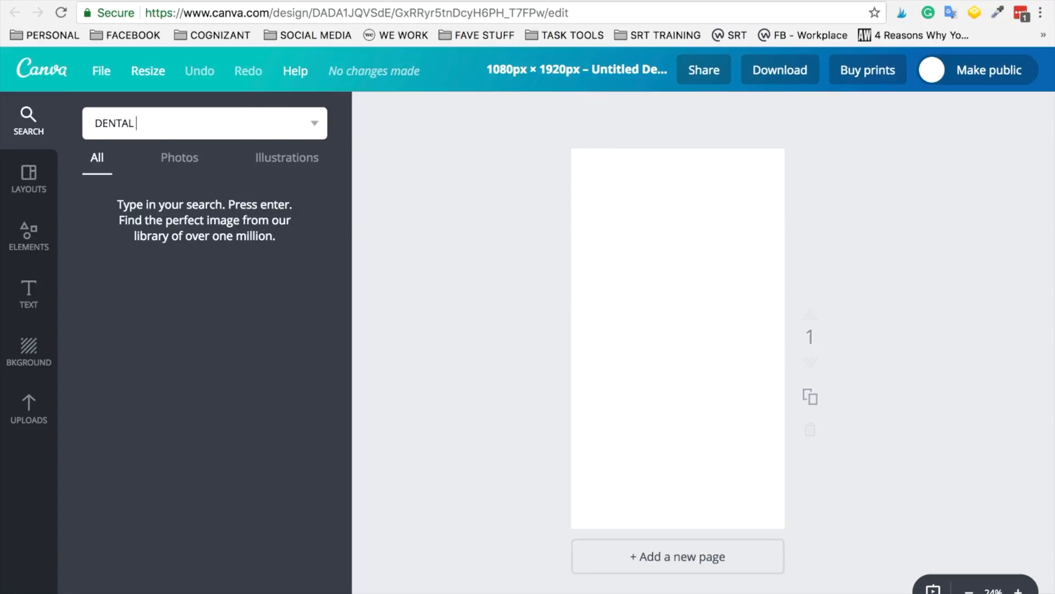
pyautogui.press('Enter')
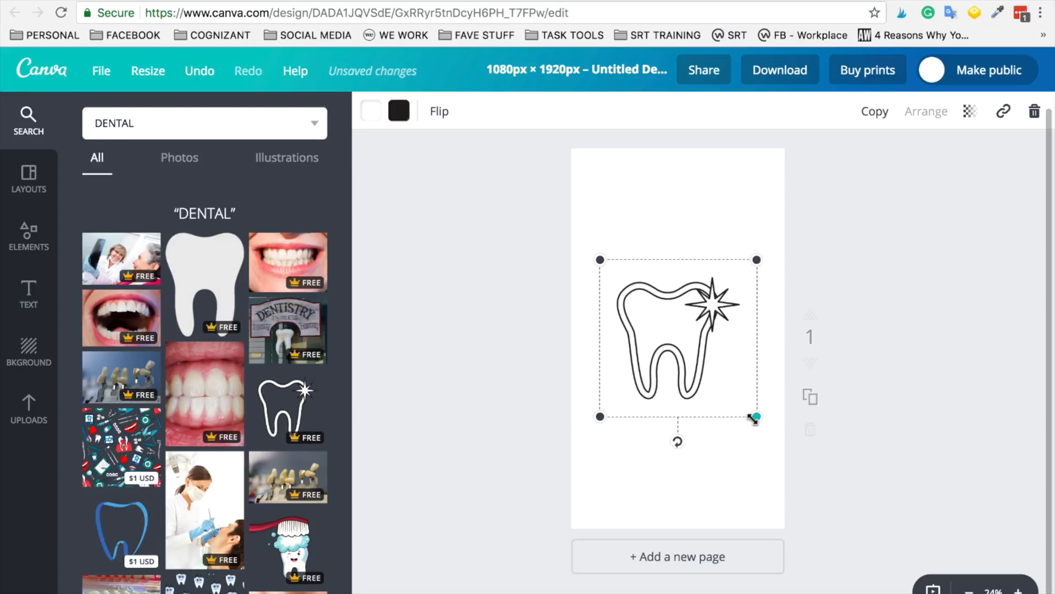
pyautogui.moveTo(755, 417); pyautogui.dragTo(738, 375)
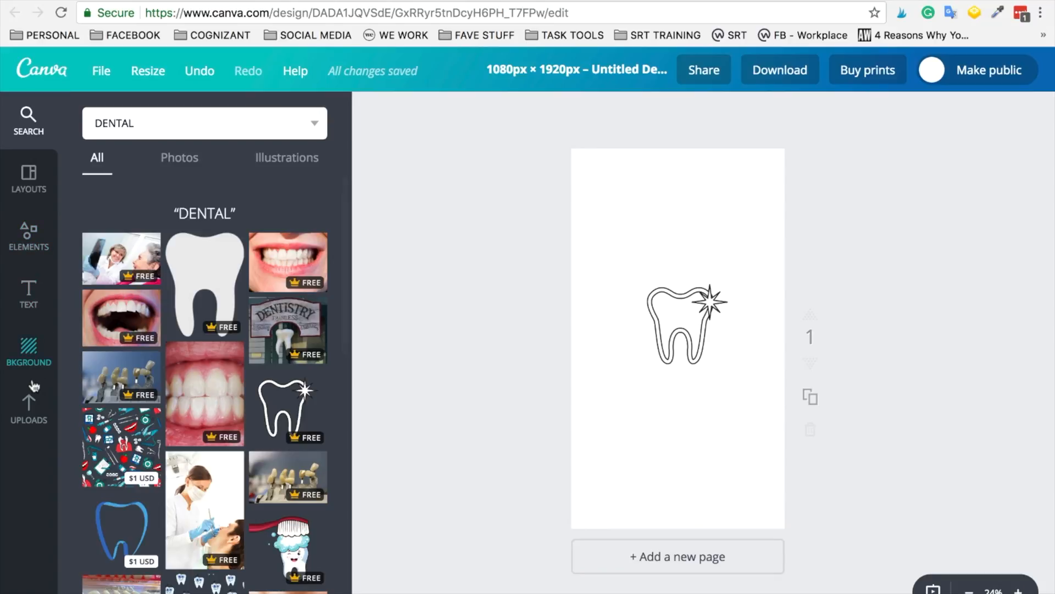
# - Give the page a beige textured background and recolour the tooth red
pyautogui.click(28, 352)
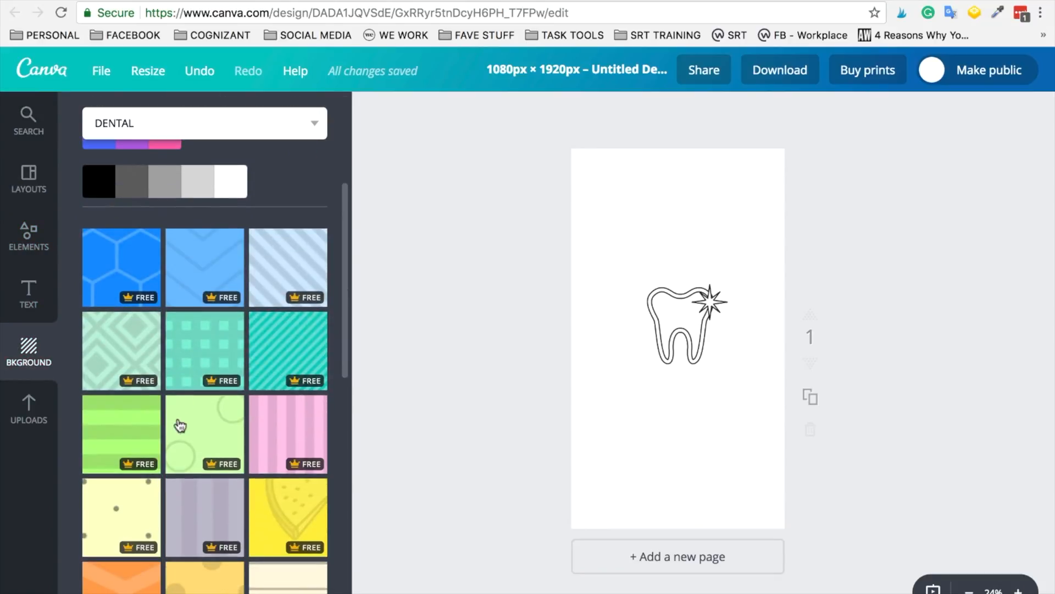
pyautogui.click(204, 434)
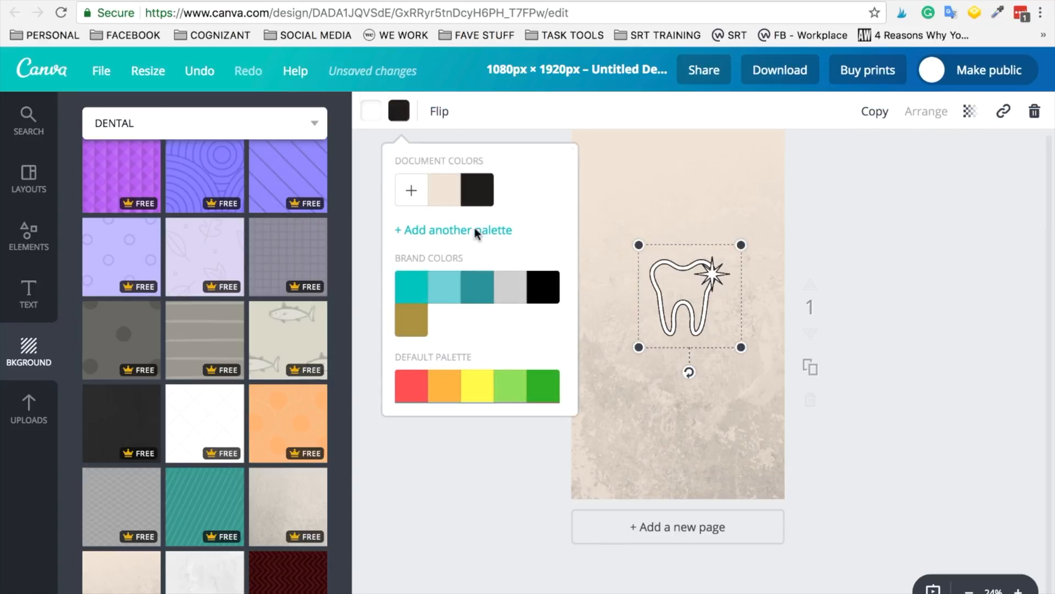
pyautogui.click(412, 286)
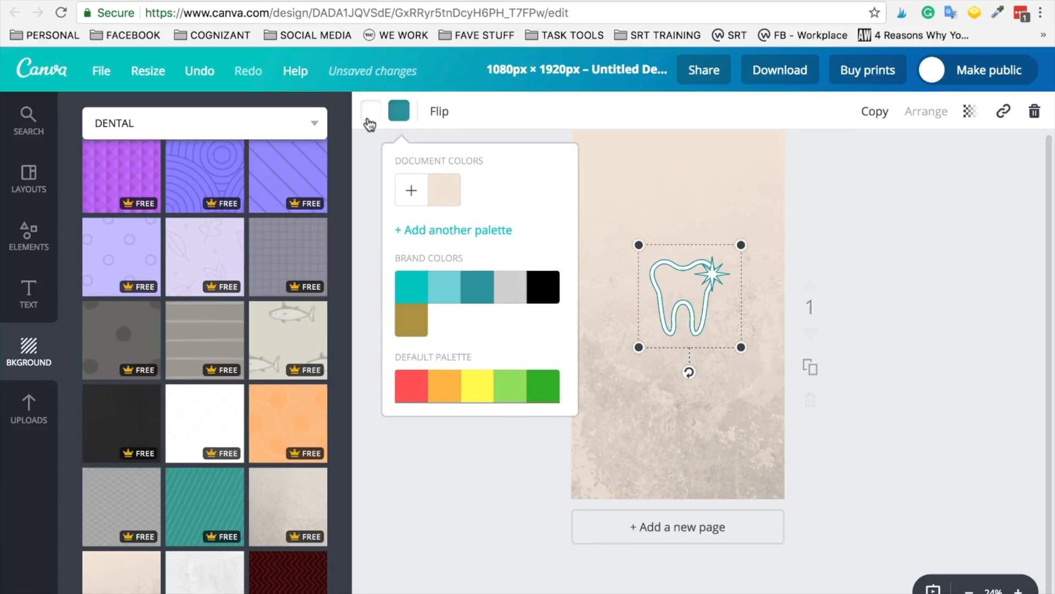
pyautogui.click(383, 386)
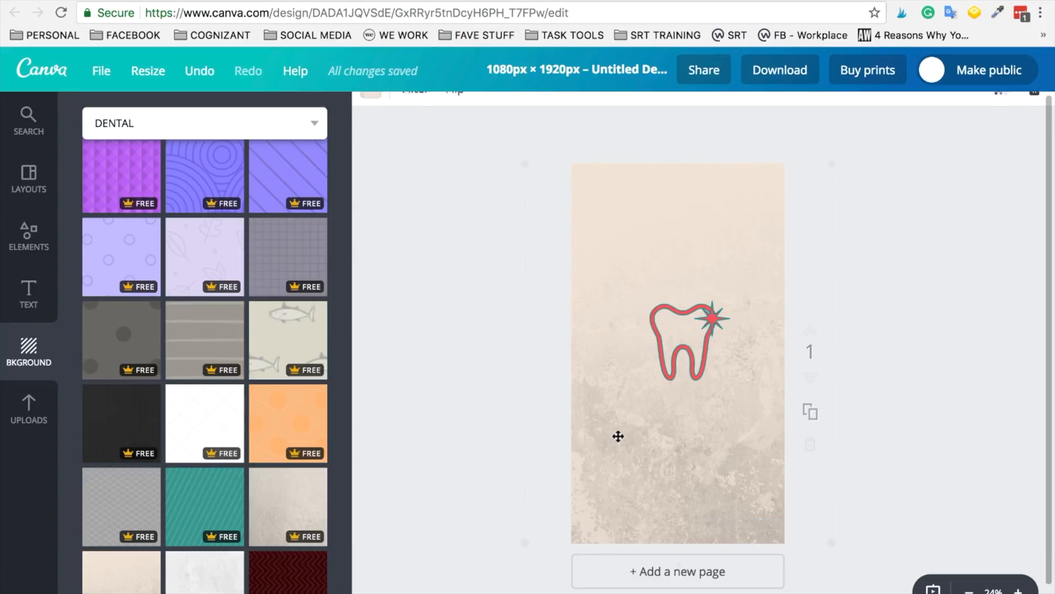
# - Return to the Canva home page listing all designs
pyautogui.scroll(-3)
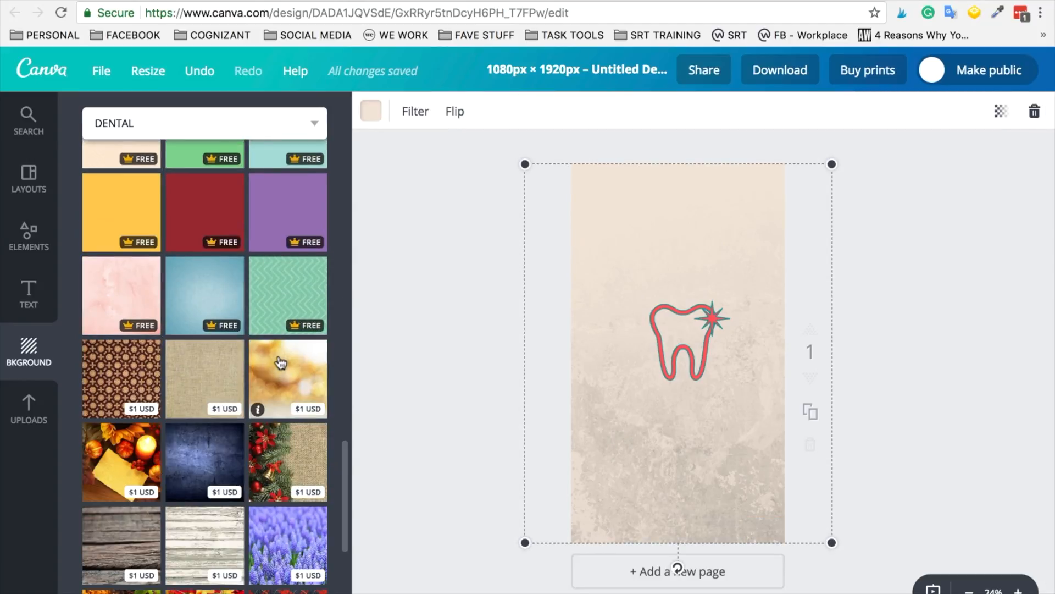
pyautogui.scroll(-3)
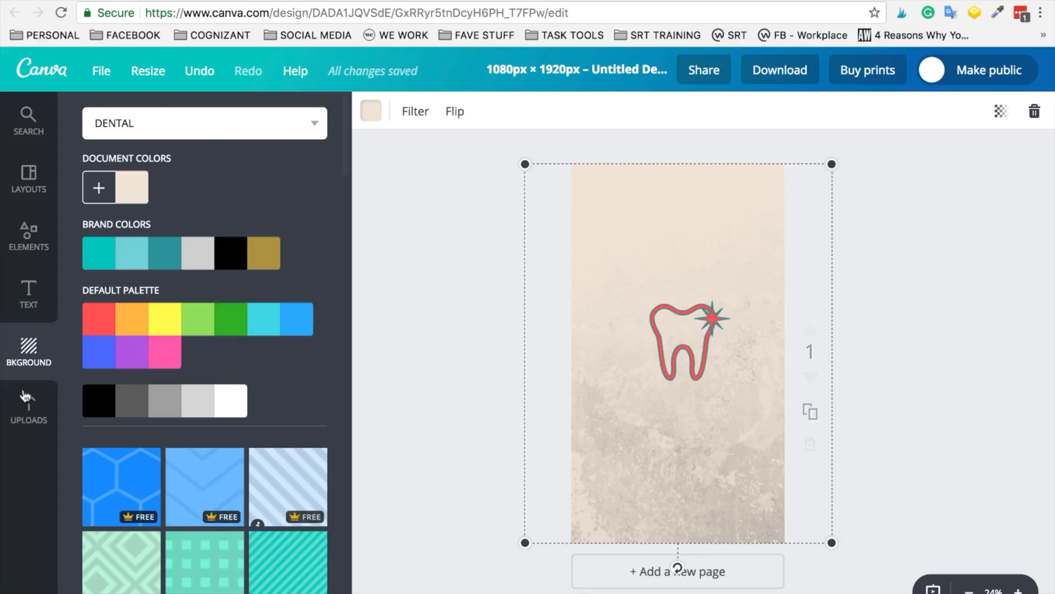
pyautogui.click(28, 404)
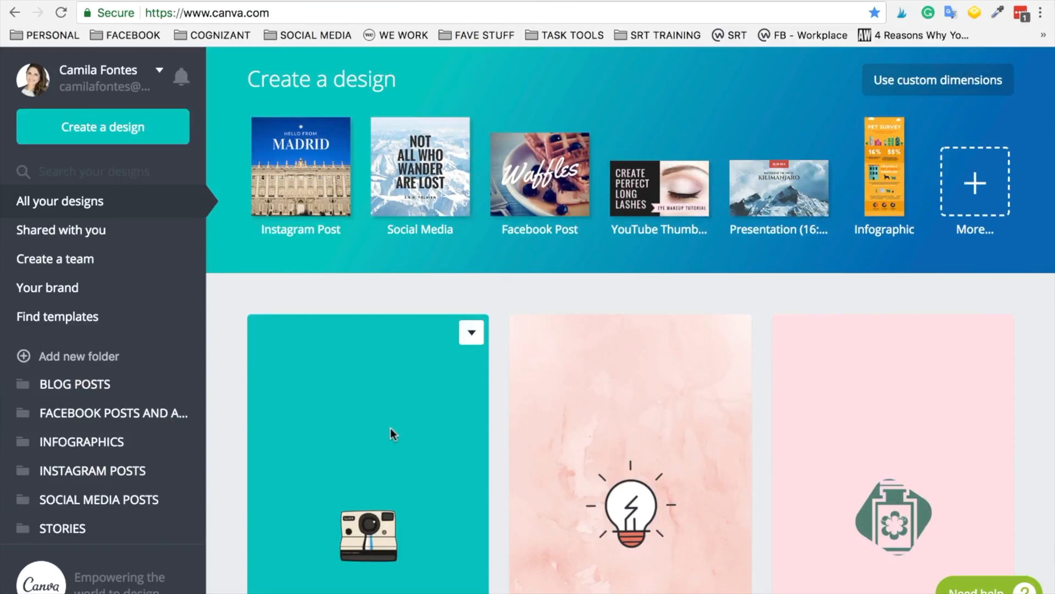
pyautogui.scroll(-3)
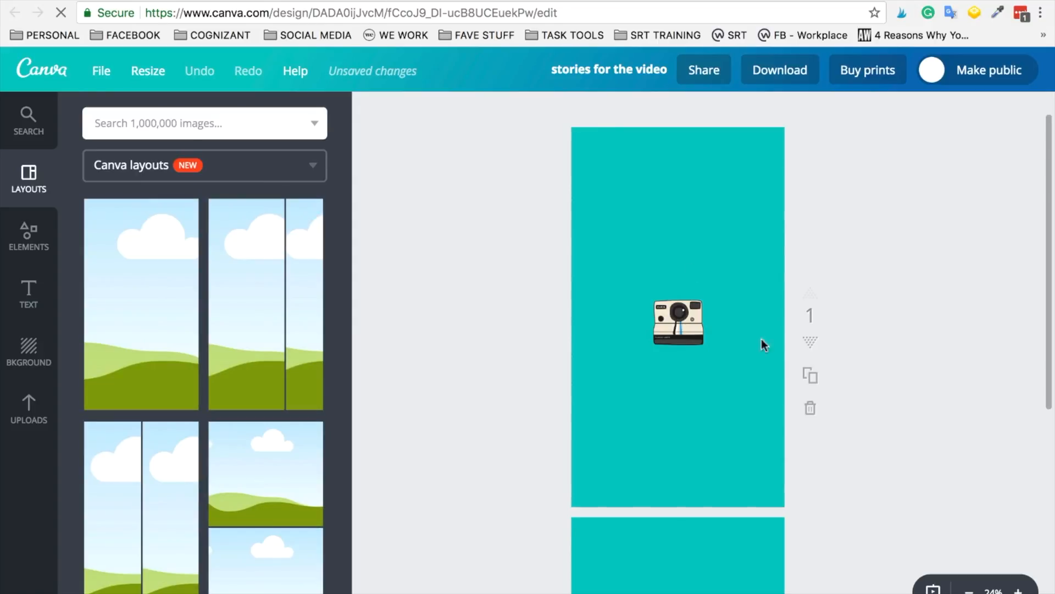
pyautogui.scroll(-3)
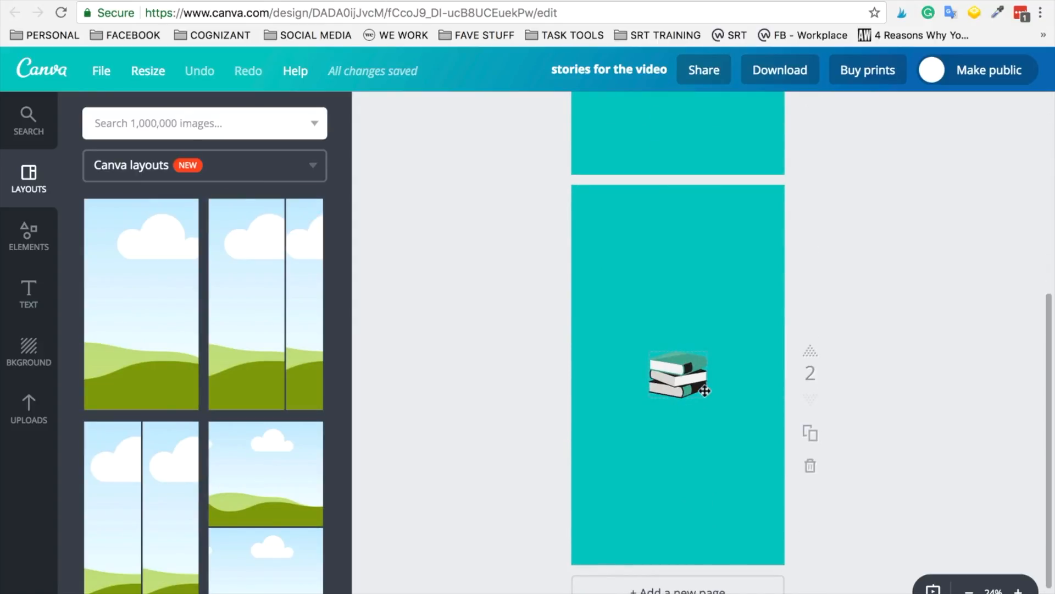
pyautogui.scroll(-3)
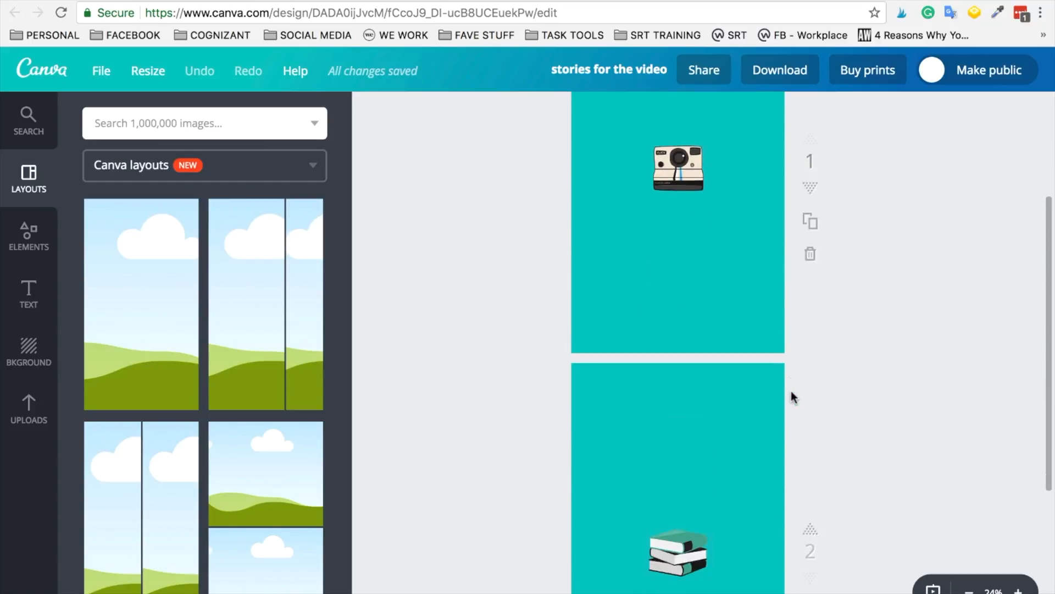
pyautogui.scroll(-3)
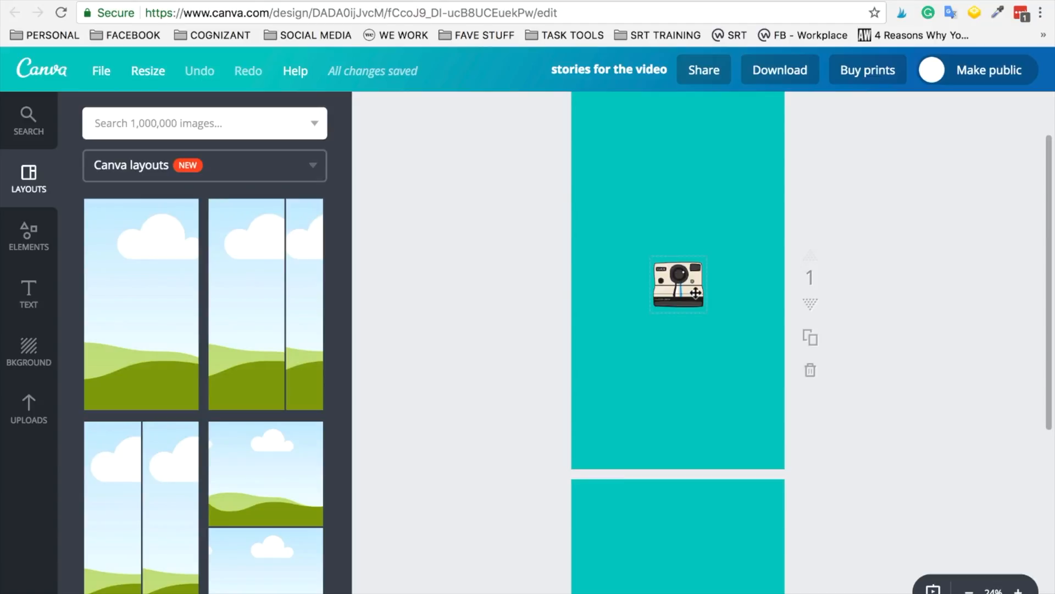
pyautogui.click(881, 228)
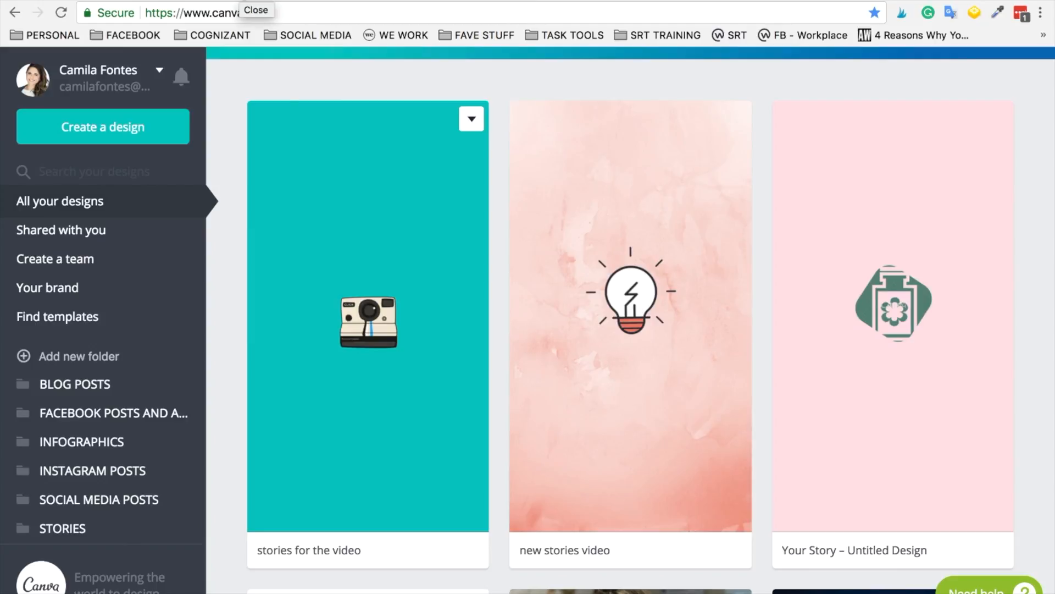
pyautogui.moveTo(354, 282)
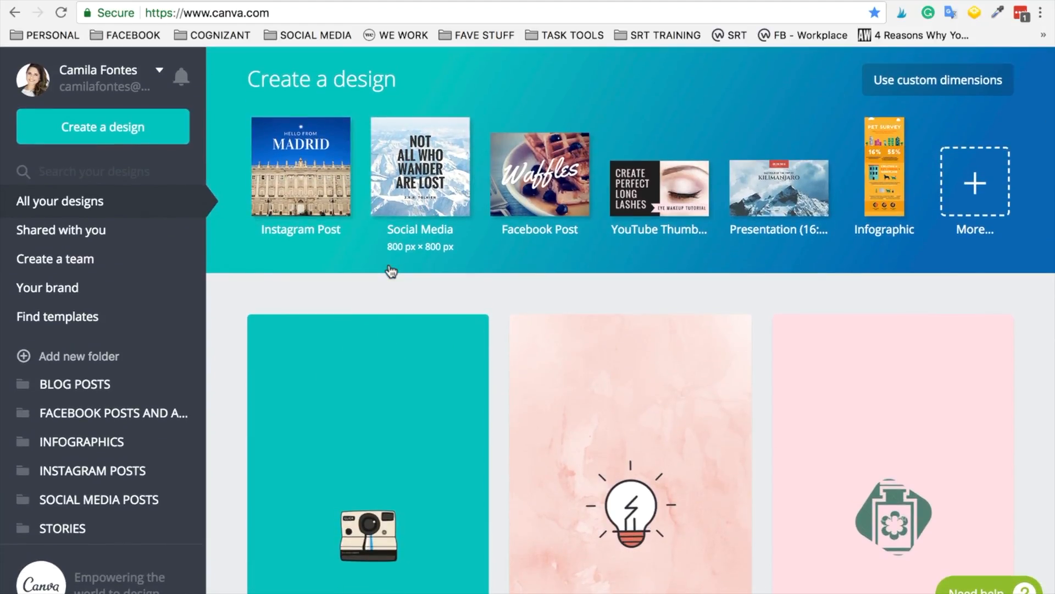
pyautogui.moveTo(419, 263)
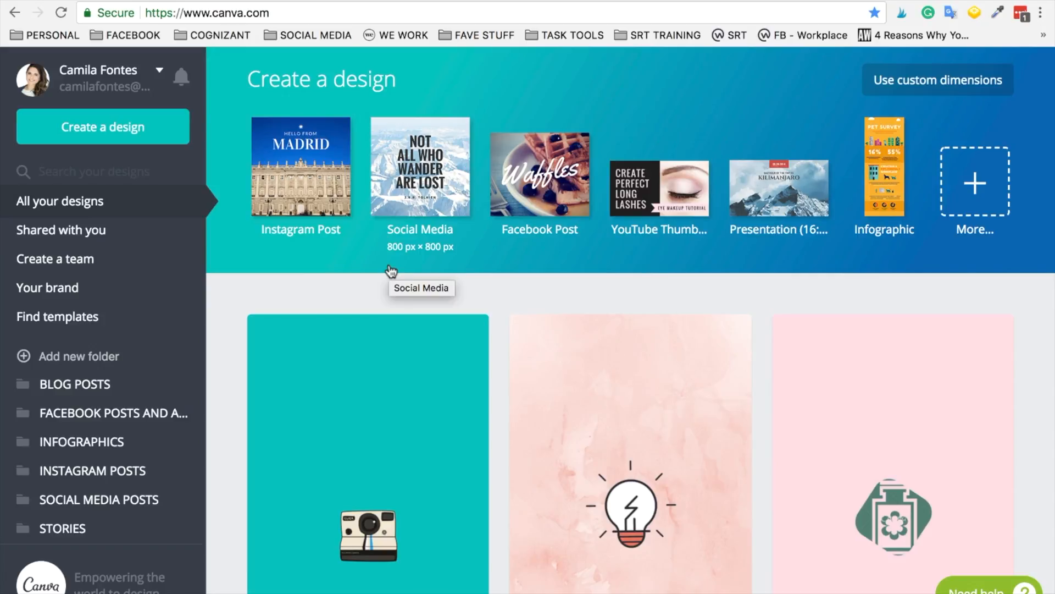
pyautogui.moveTo(293, 55)
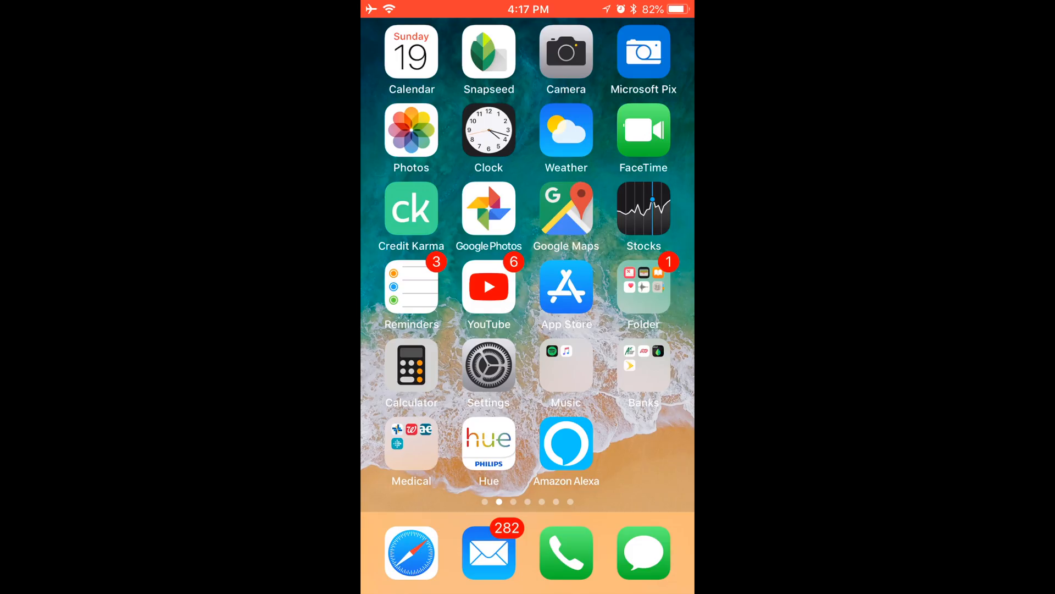
# - Open the 'stories for the video' design from Your designs in the mobile app
pyautogui.hscroll(-3)
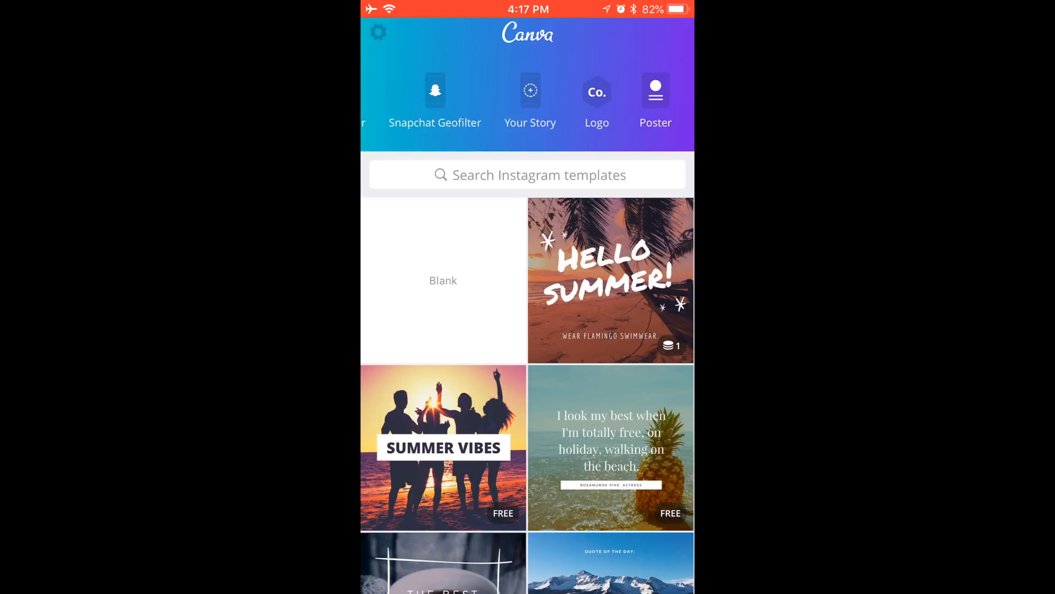
pyautogui.scroll(-3)
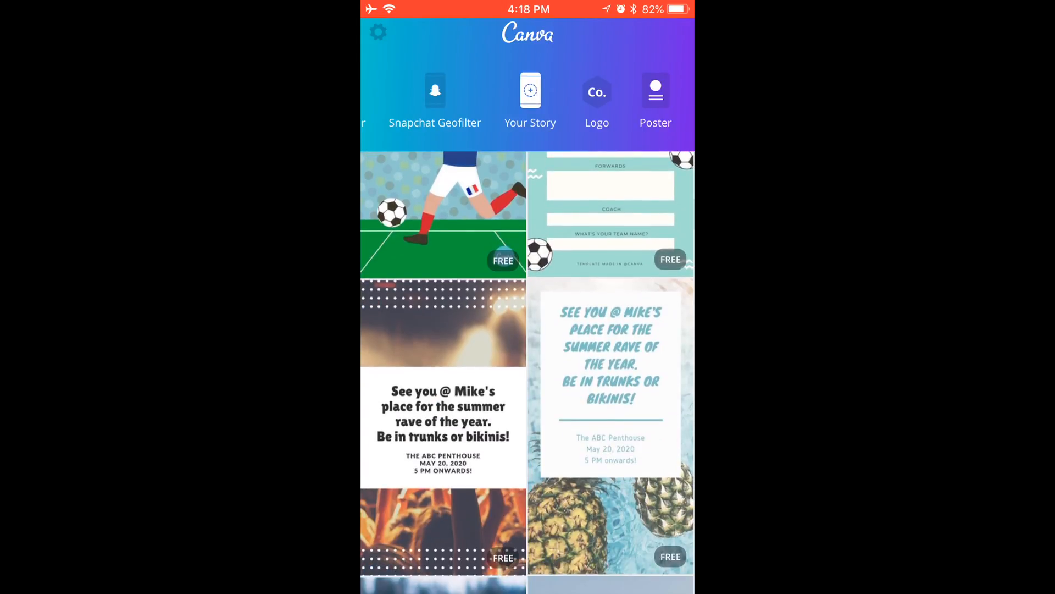
pyautogui.scroll(-3)
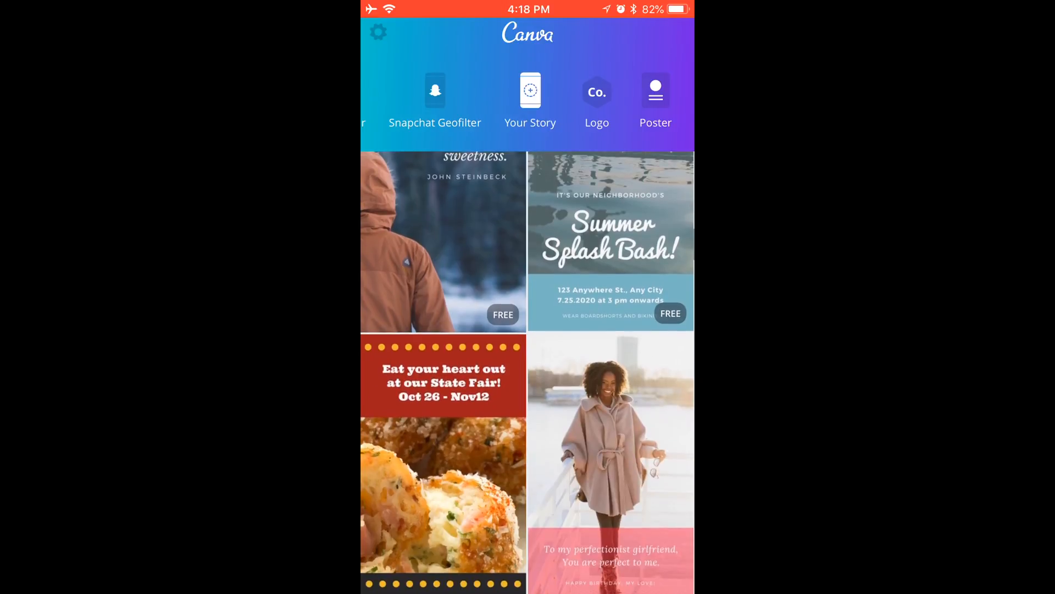
pyautogui.click(531, 101)
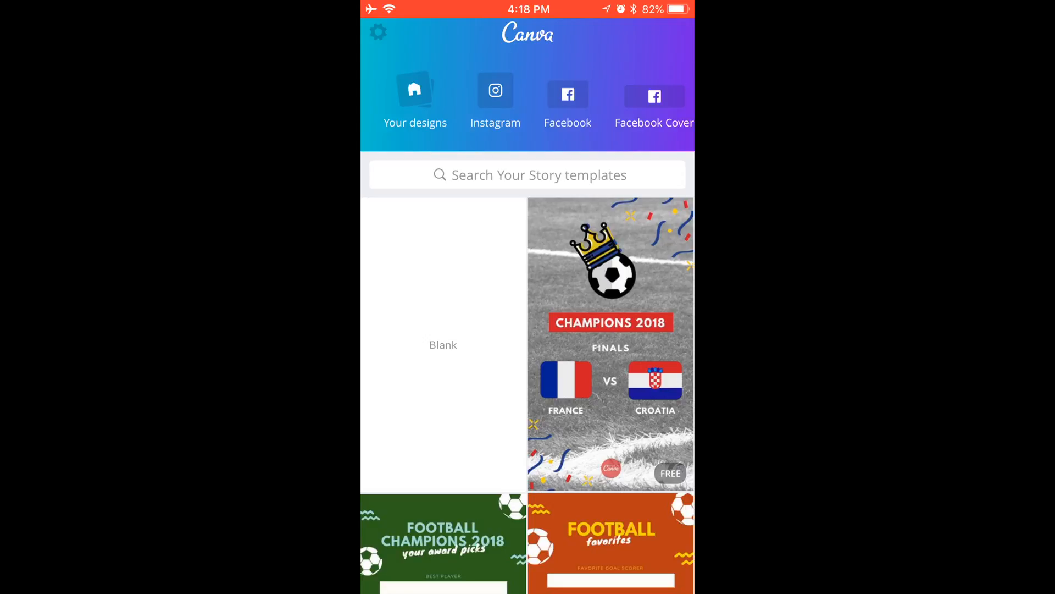
pyautogui.click(414, 101)
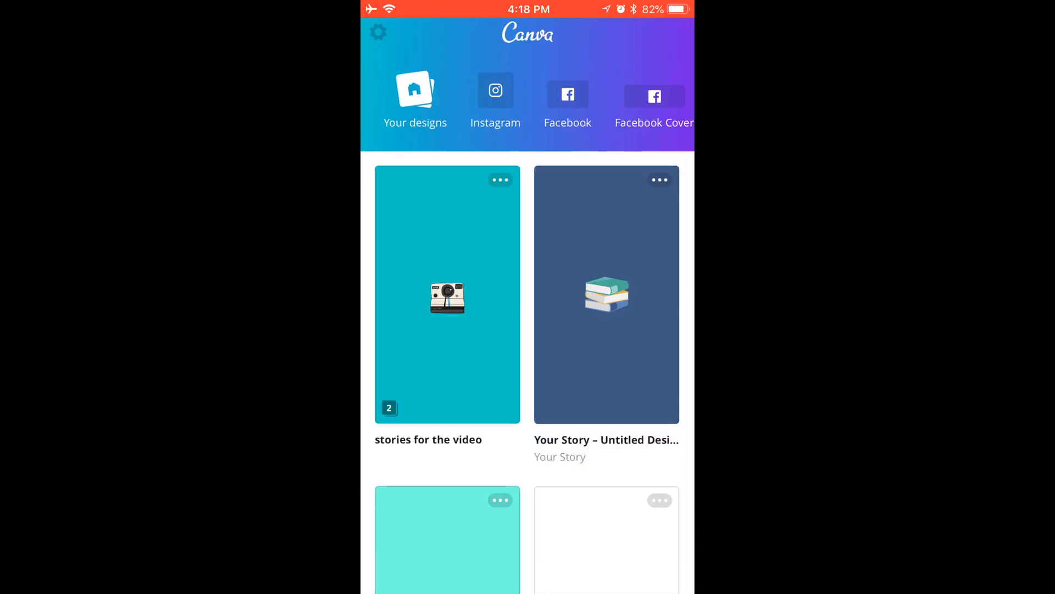
pyautogui.click(605, 294)
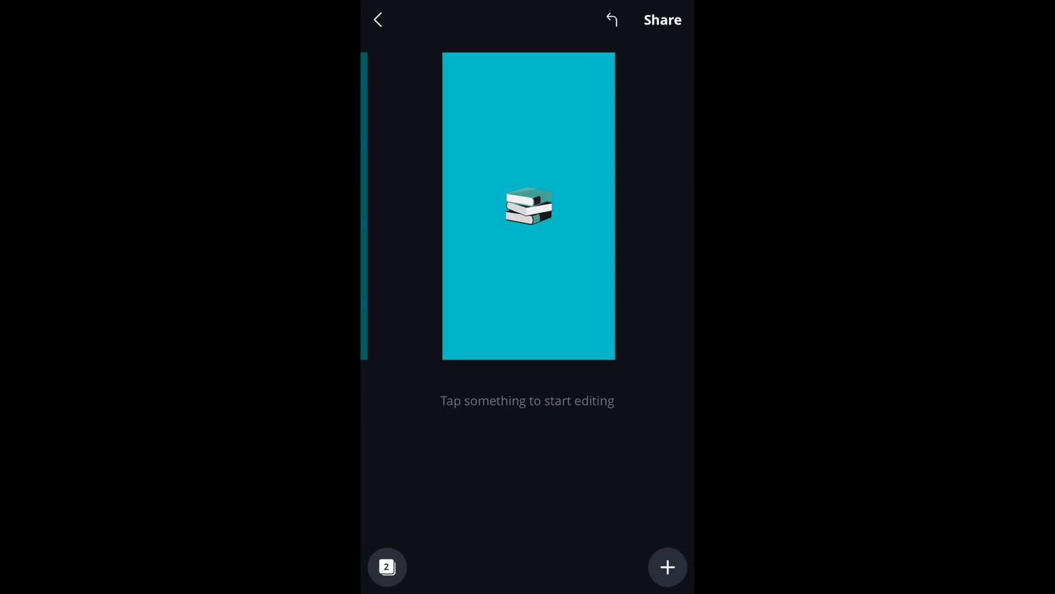
# - Export the stories design as Image - PNG and share the files
pyautogui.click(660, 20)
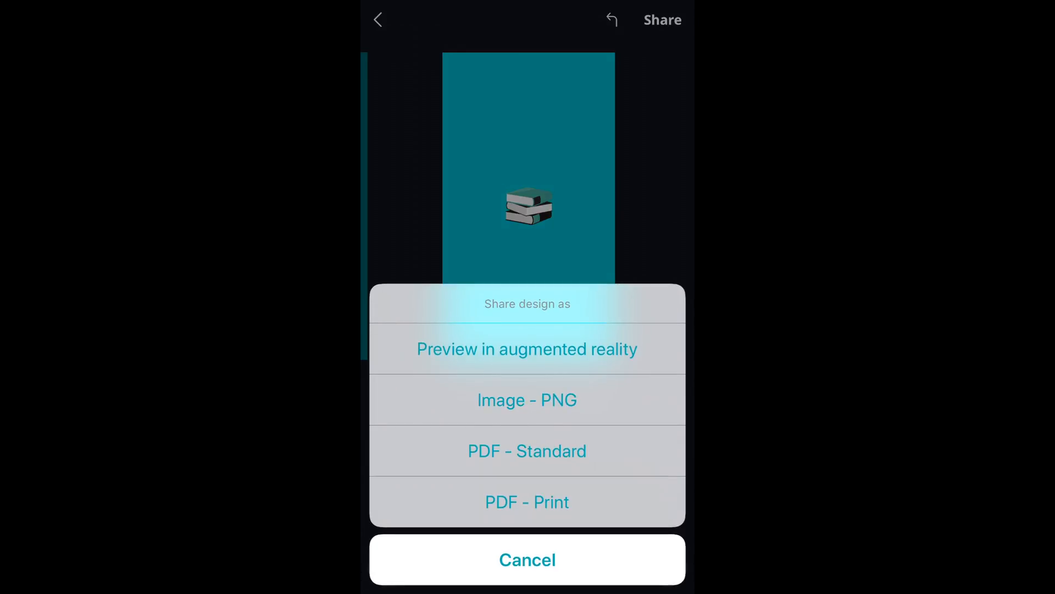
pyautogui.click(527, 559)
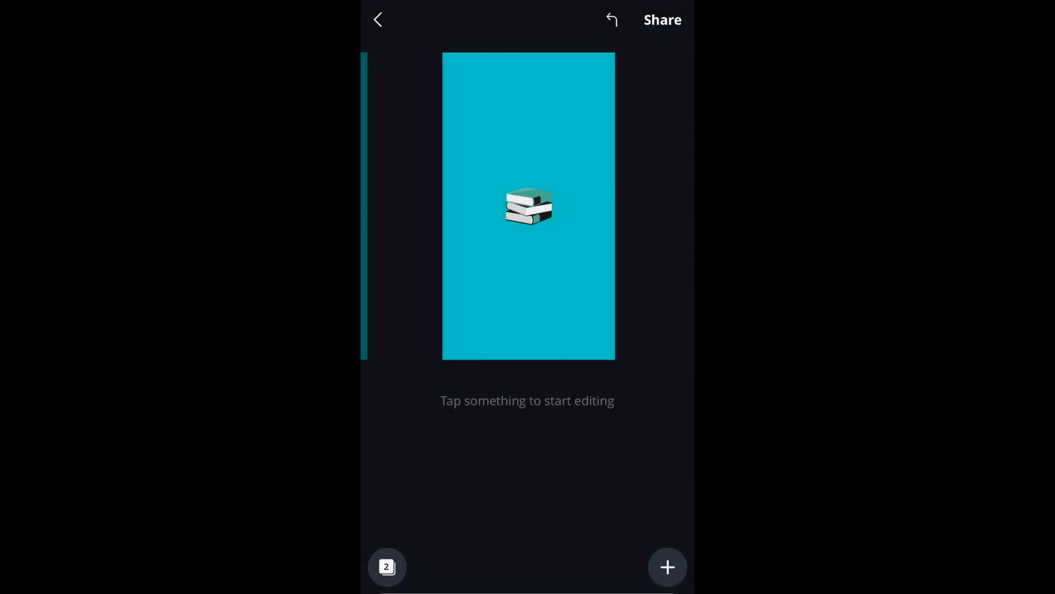
pyautogui.click(661, 20)
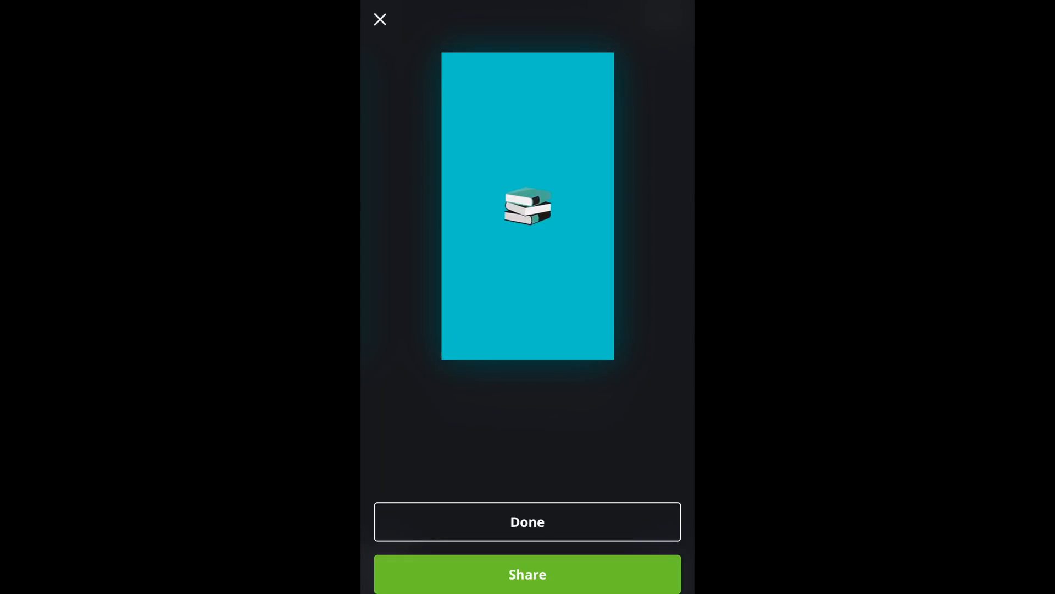
pyautogui.click(527, 574)
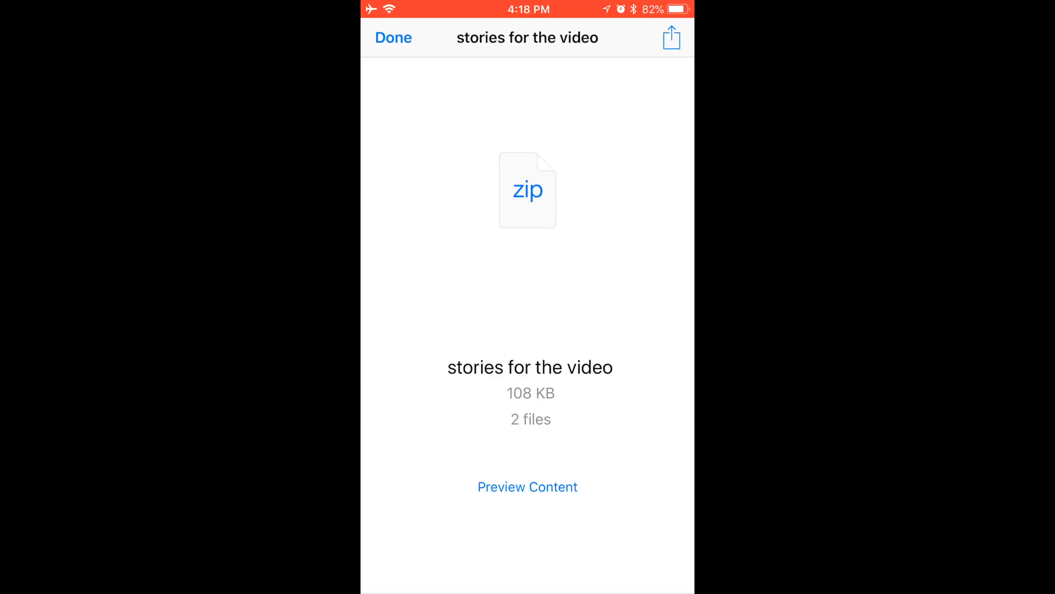
# - Preview the exported zip and send the camera image to Instagram
pyautogui.click(527, 486)
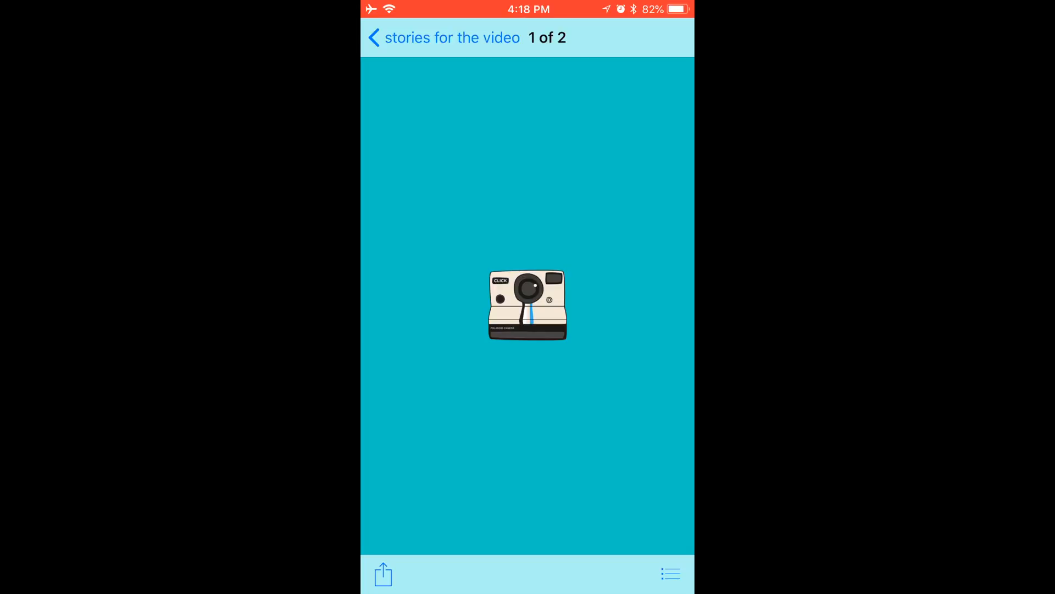
pyautogui.click(383, 572)
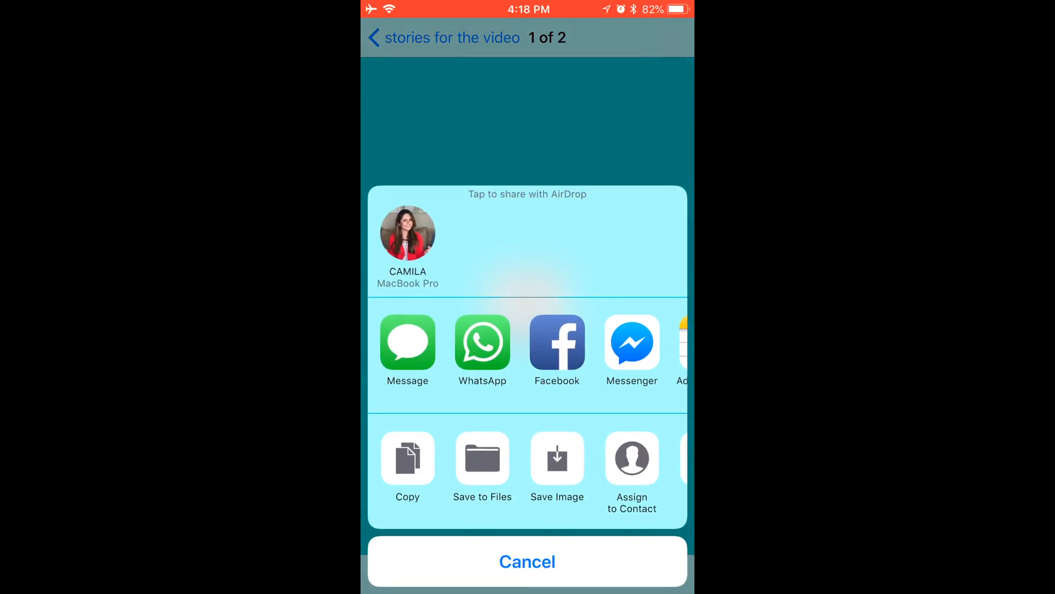
pyautogui.hscroll(-3)
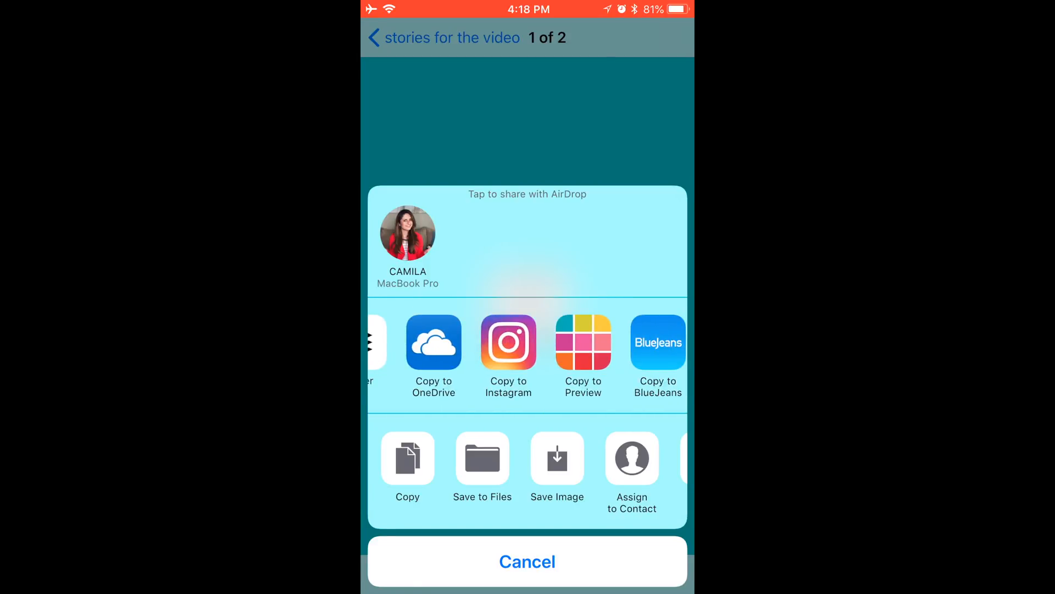
pyautogui.click(508, 341)
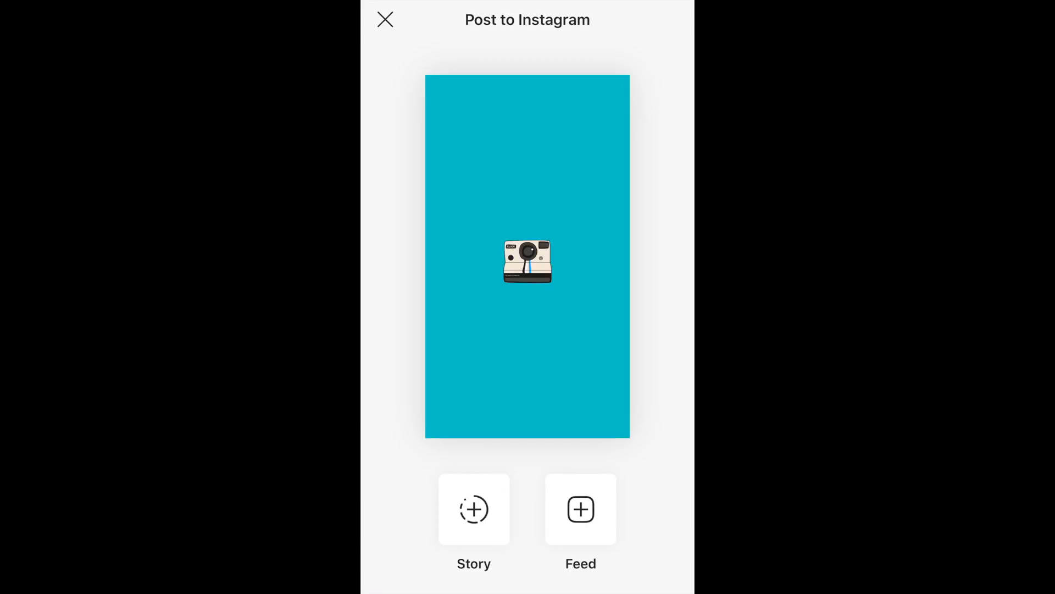
# - Post the camera image to Your Story and view it
pyautogui.click(473, 509)
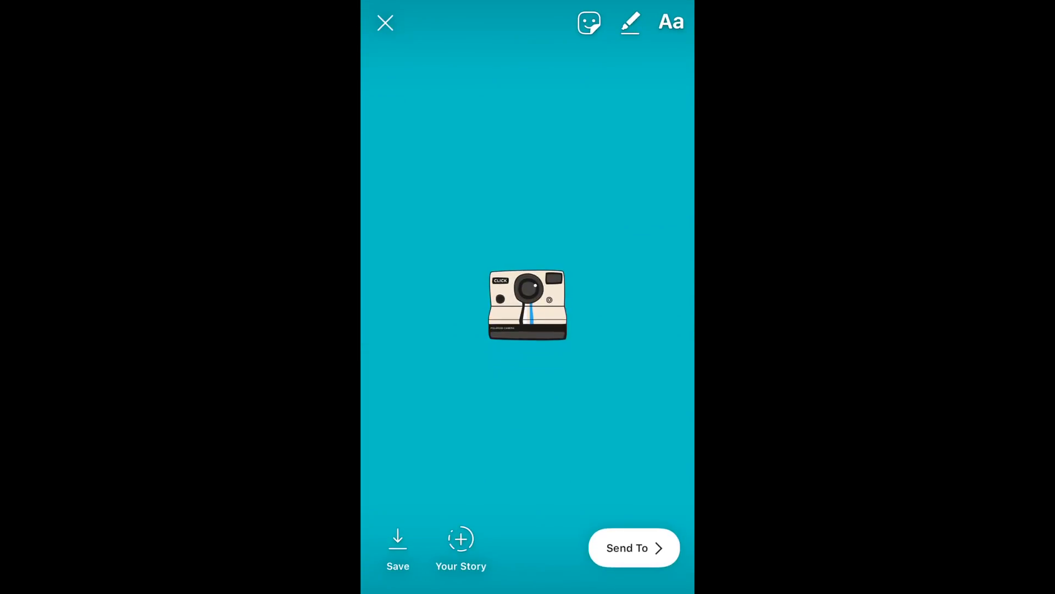
pyautogui.click(385, 22)
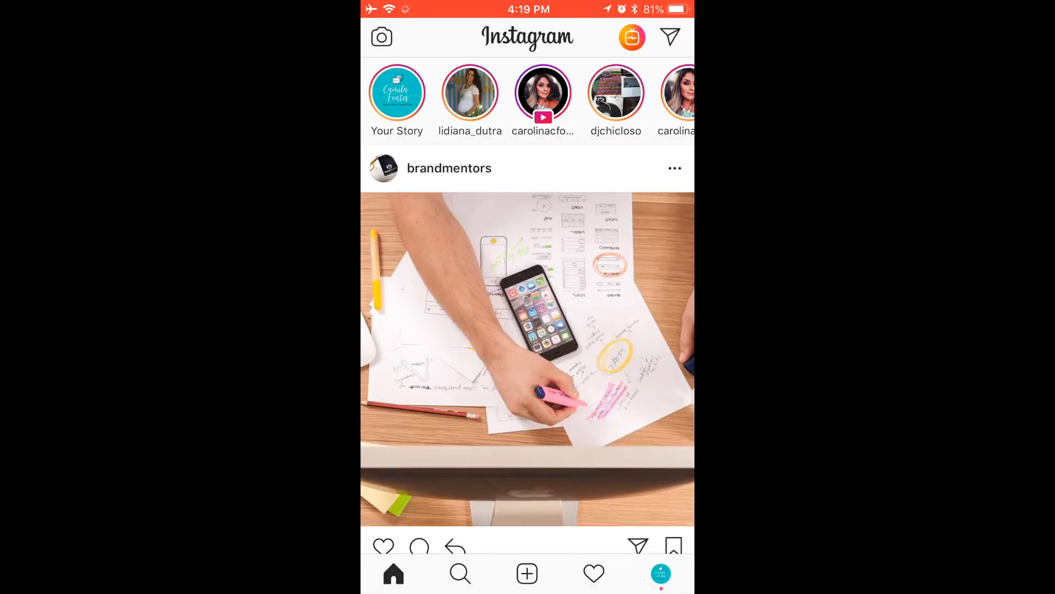
pyautogui.click(396, 92)
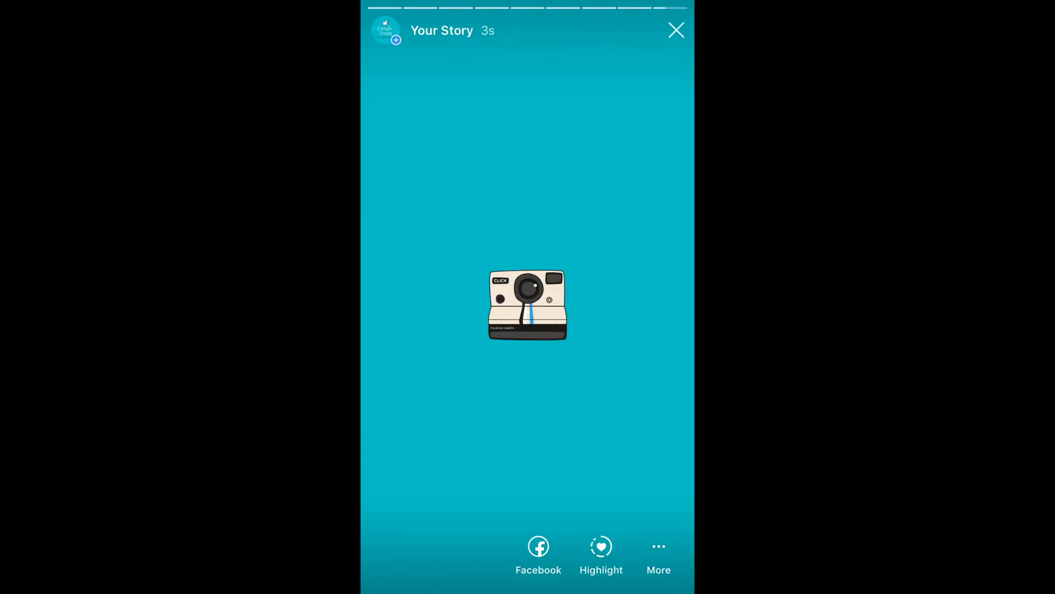
# - Add the story to a new 'Pics' highlight and view it on the profile
pyautogui.click(600, 552)
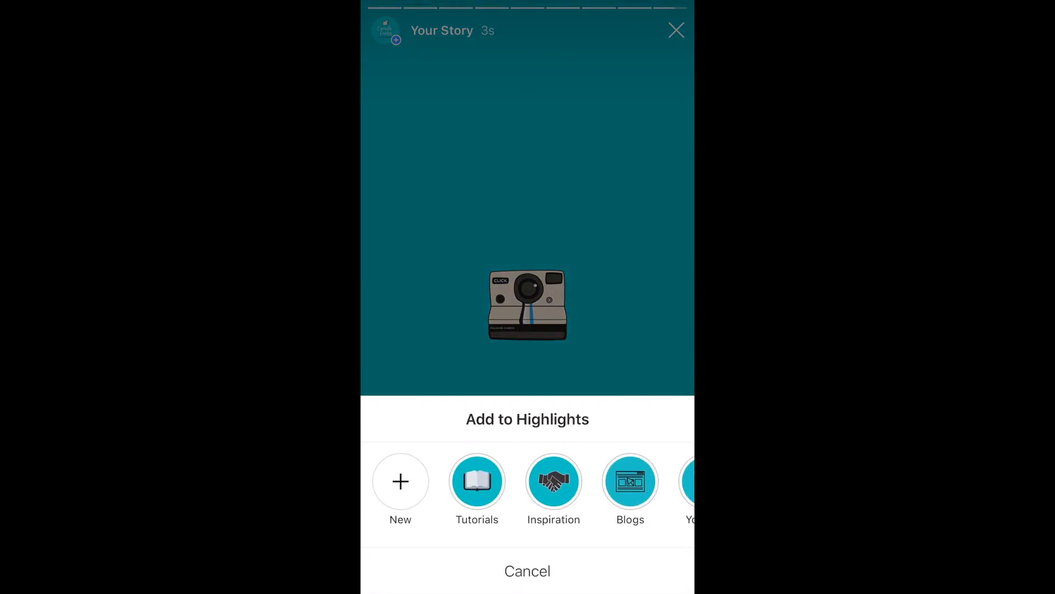
pyautogui.click(400, 482)
pyautogui.write('P')
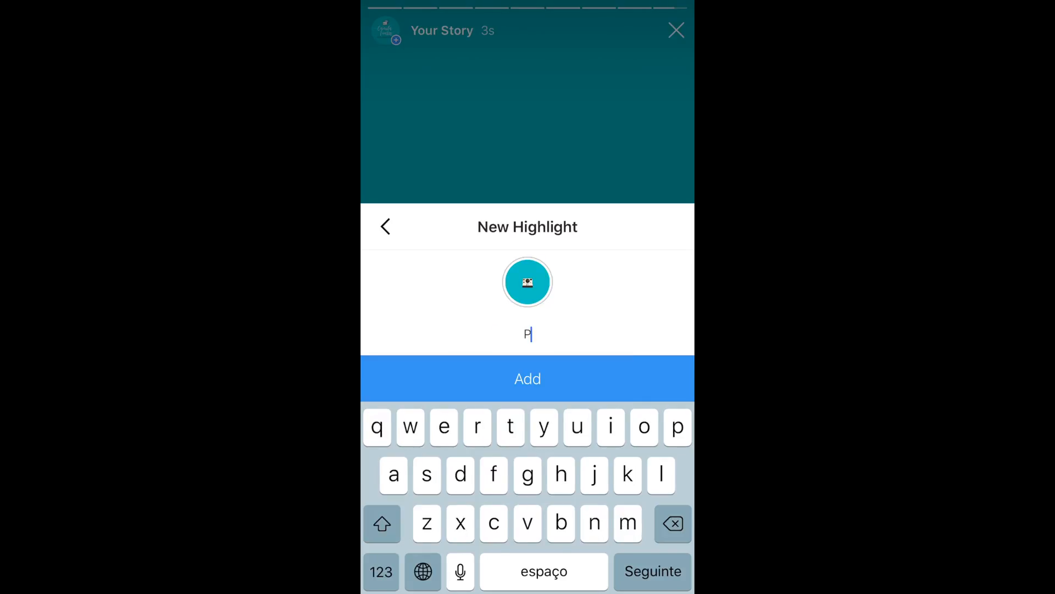
pyautogui.write('ics')
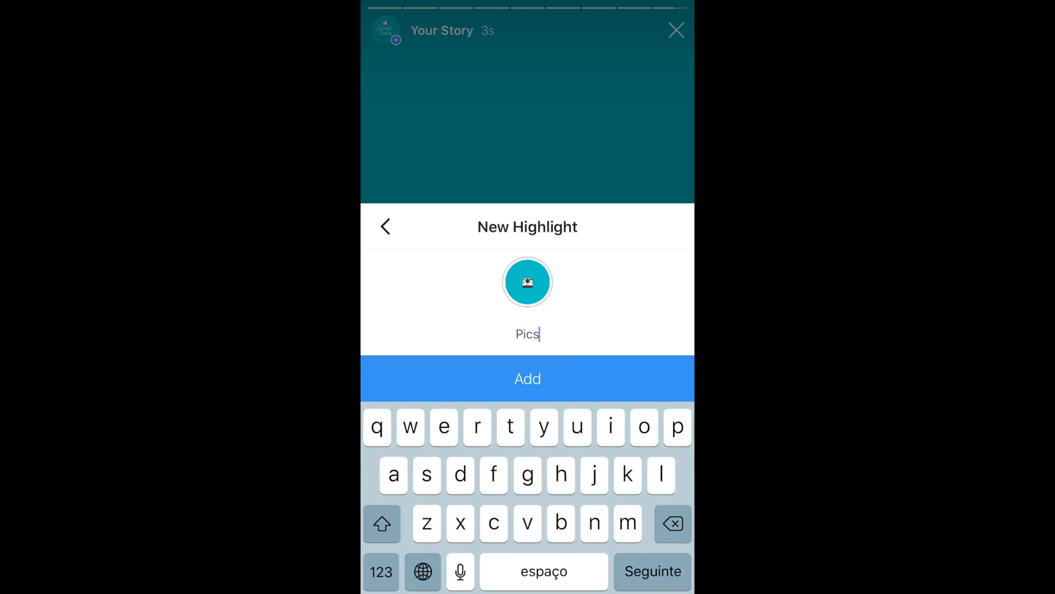
pyautogui.click(527, 378)
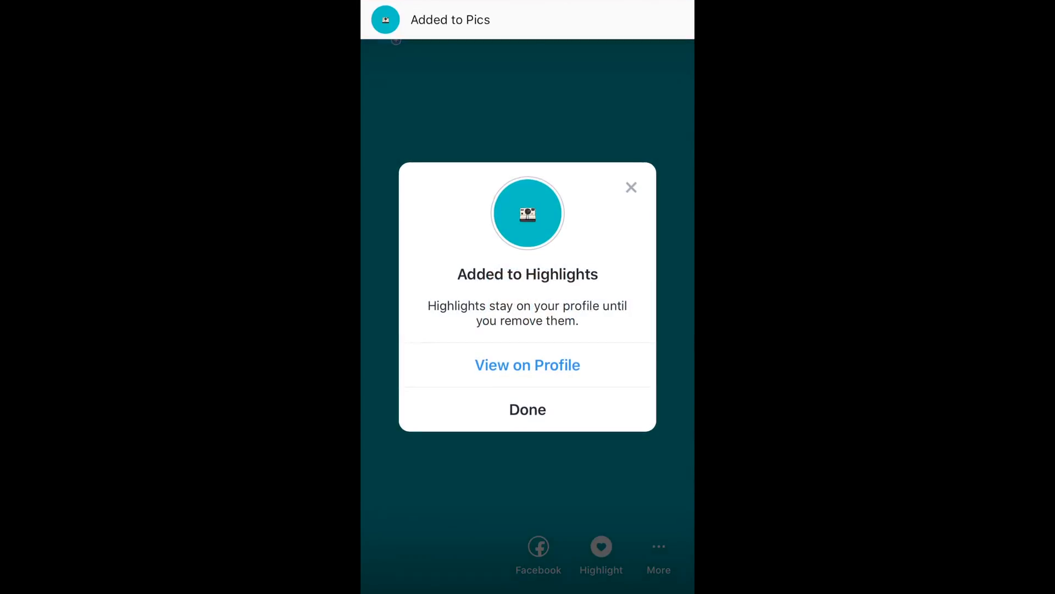
pyautogui.click(528, 409)
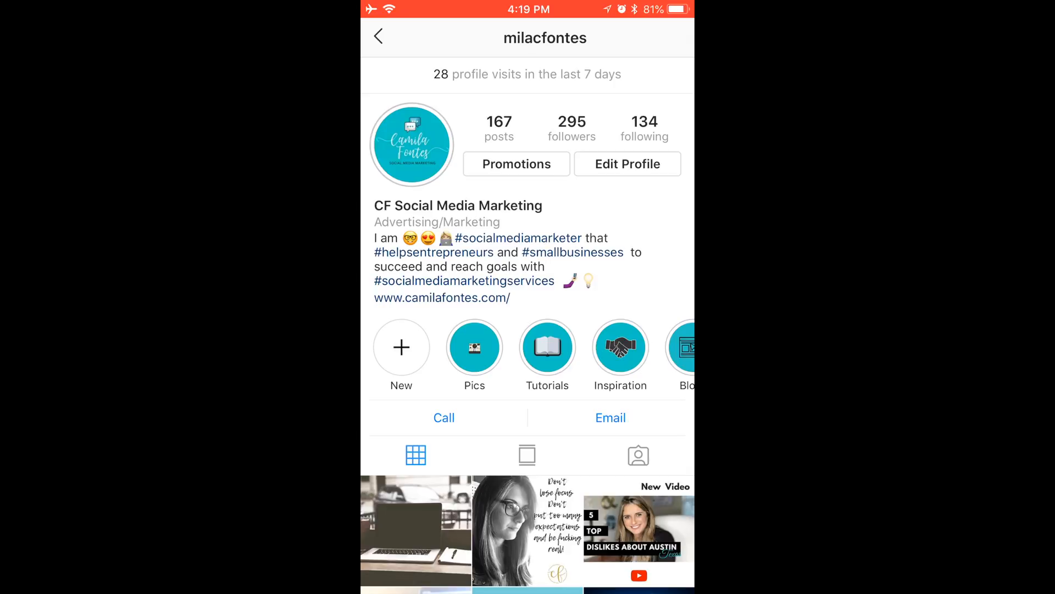
# - Edit the Pics highlight cover so the camera illustration fills the circle
pyautogui.click(474, 349)
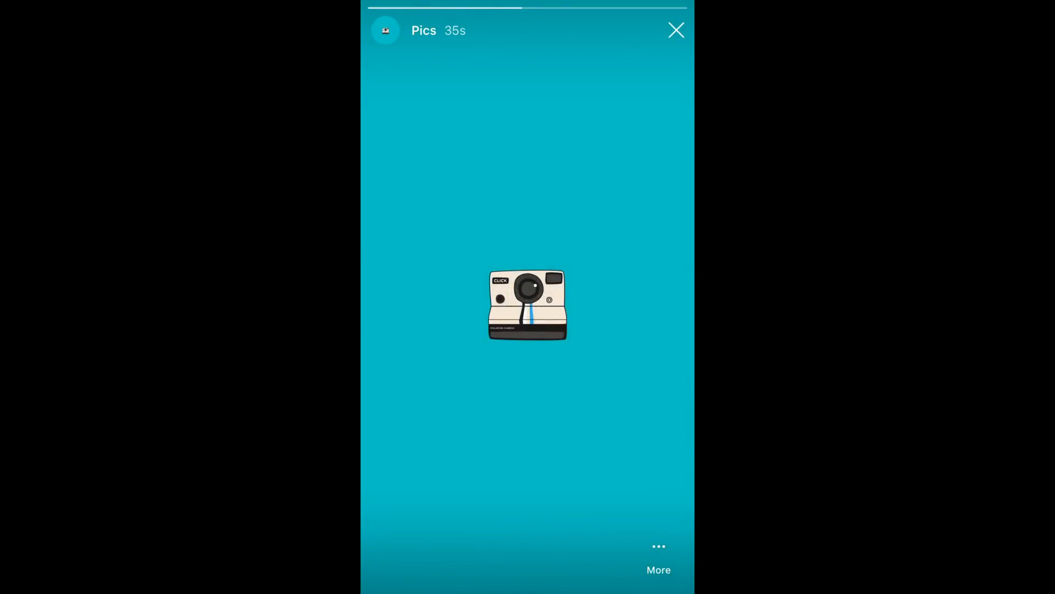
pyautogui.click(657, 558)
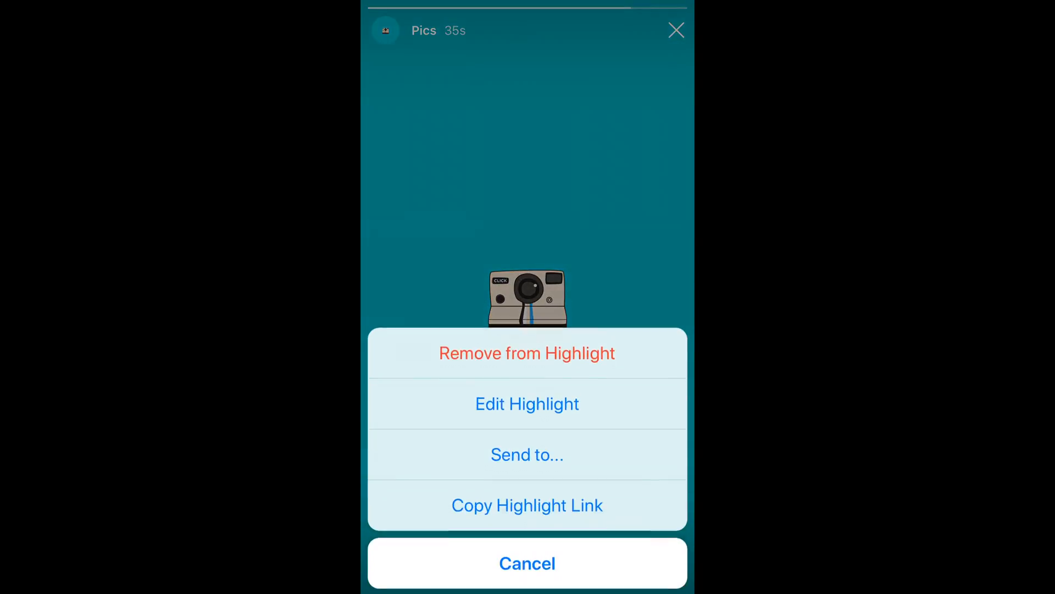
pyautogui.click(527, 403)
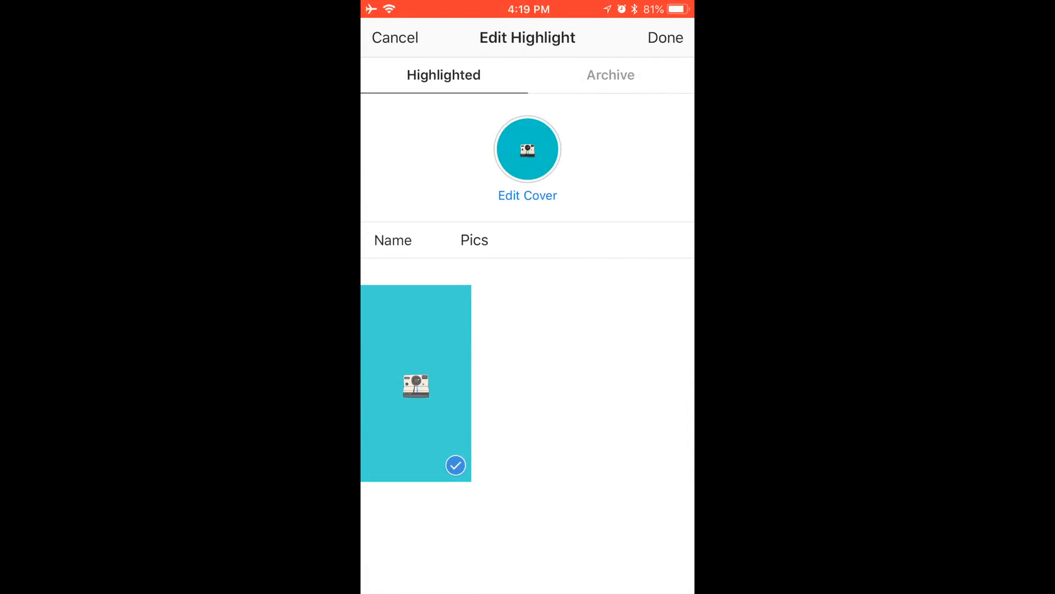
pyautogui.click(528, 195)
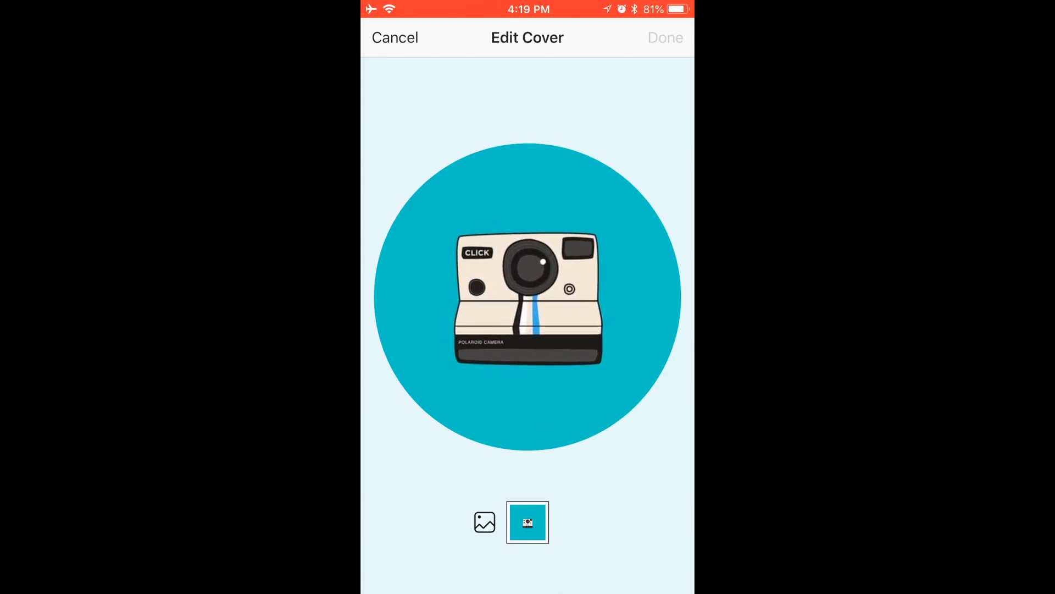
pyautogui.click(665, 37)
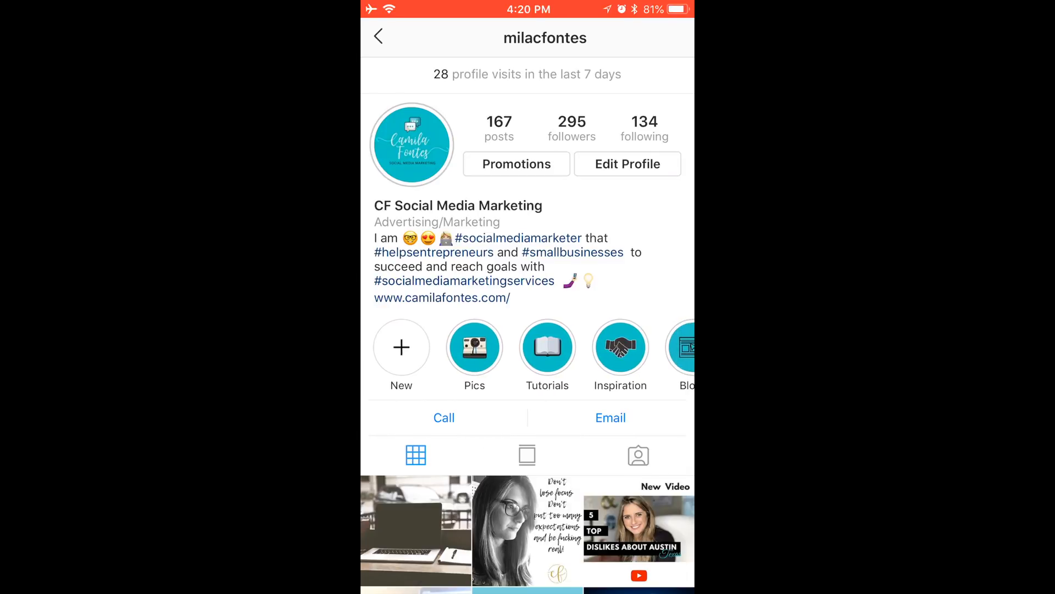
# - Remove the camera story from Pics, then check the remaining highlights on the profile
pyautogui.click(474, 353)
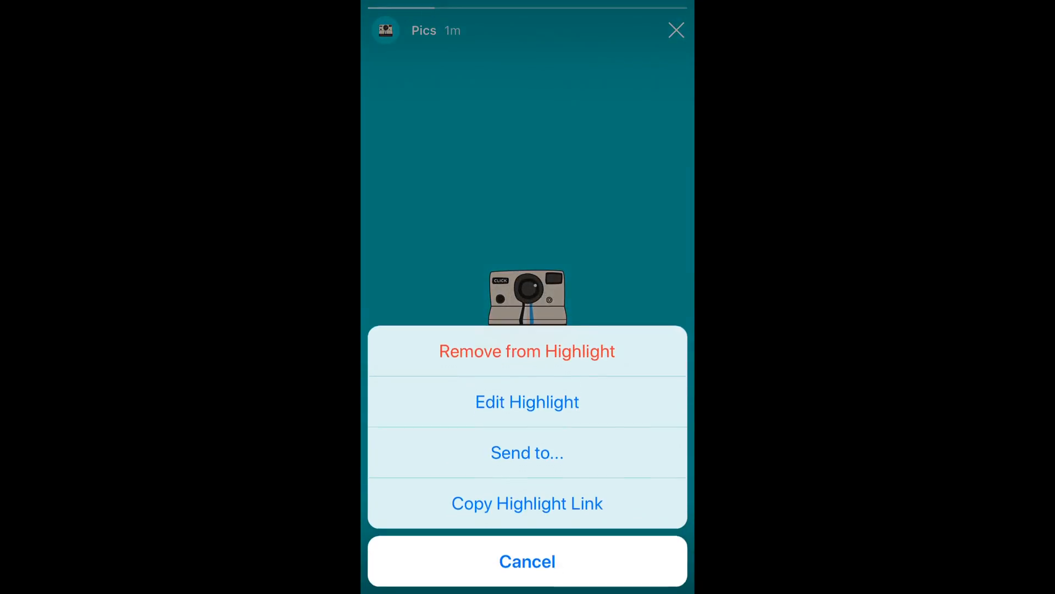
pyautogui.click(527, 350)
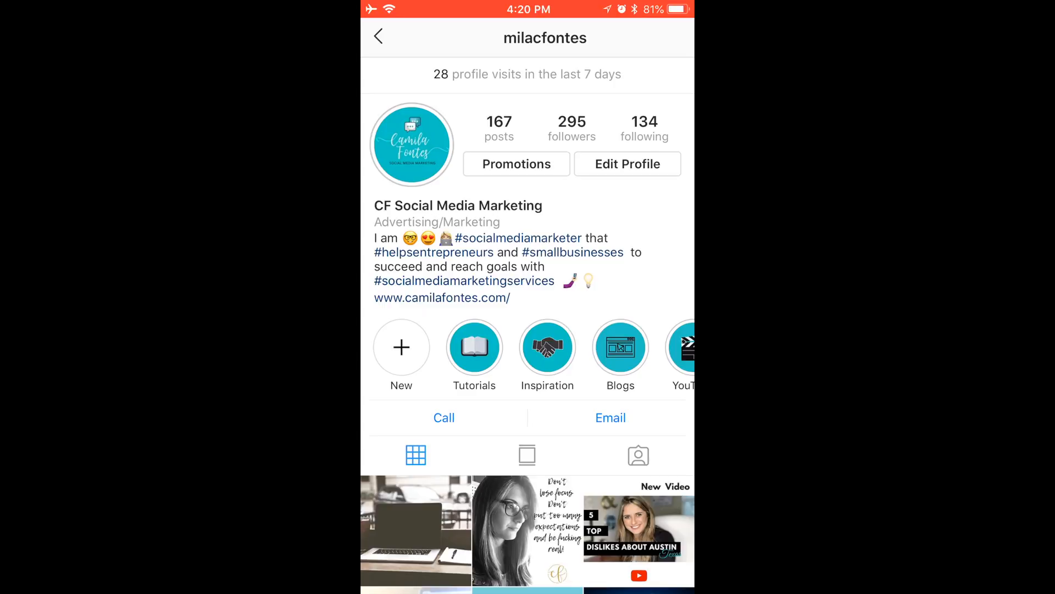
pyautogui.scroll(-3)
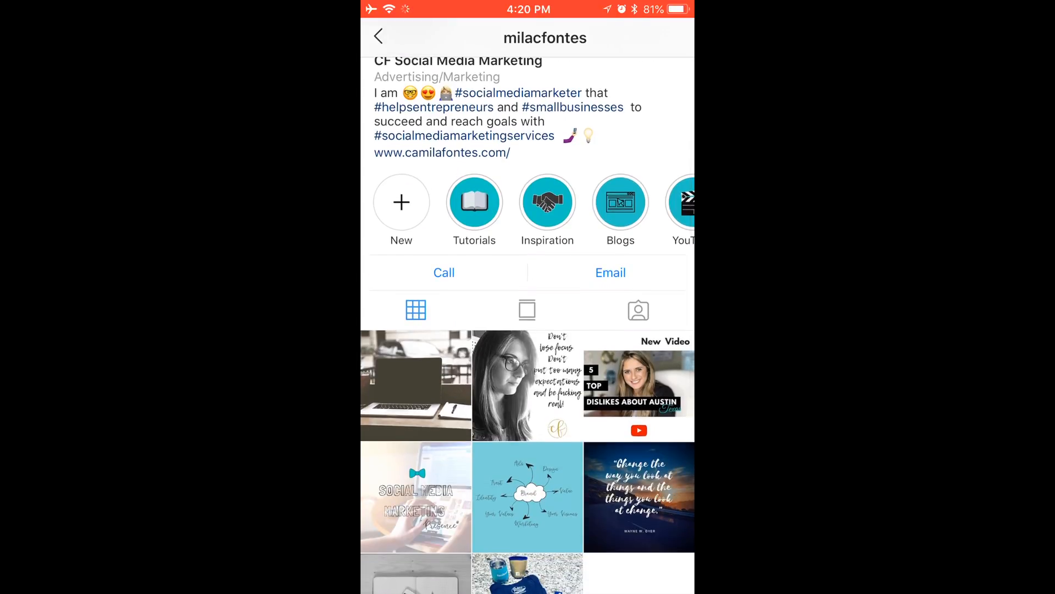
pyautogui.scroll(-3)
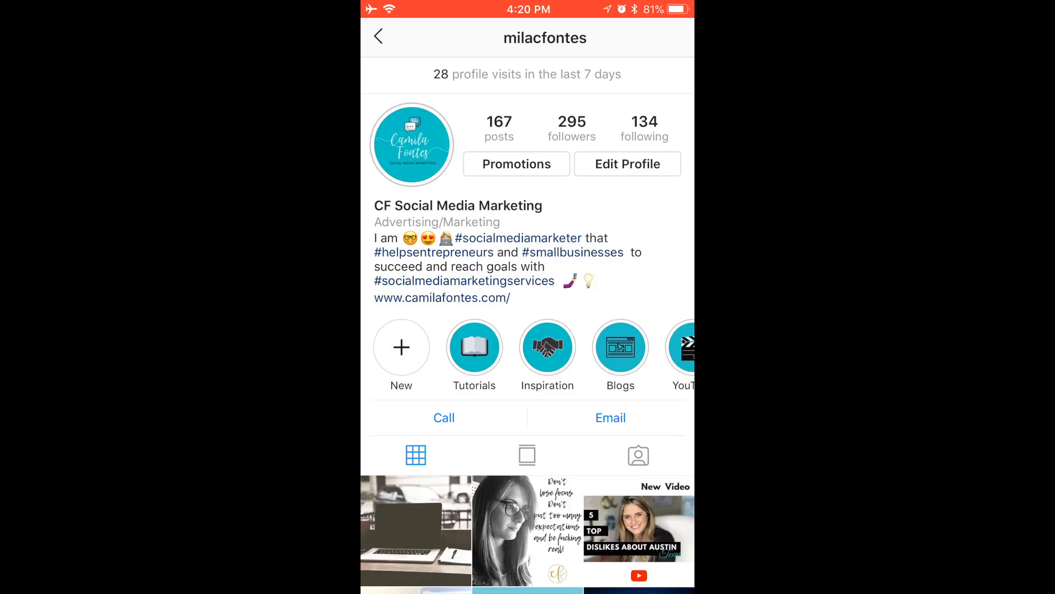
pyautogui.hscroll(-3)
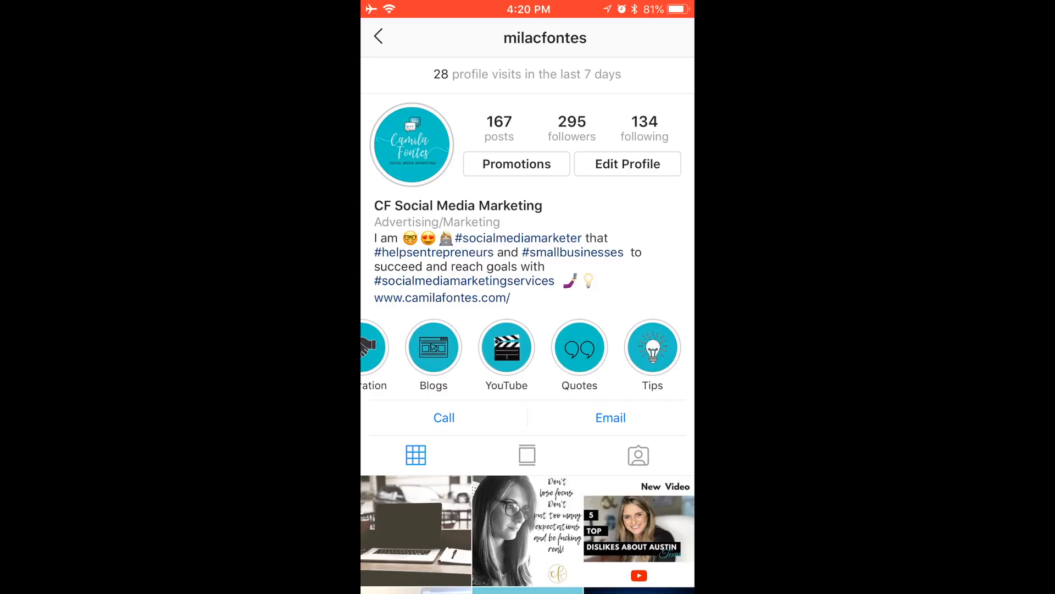